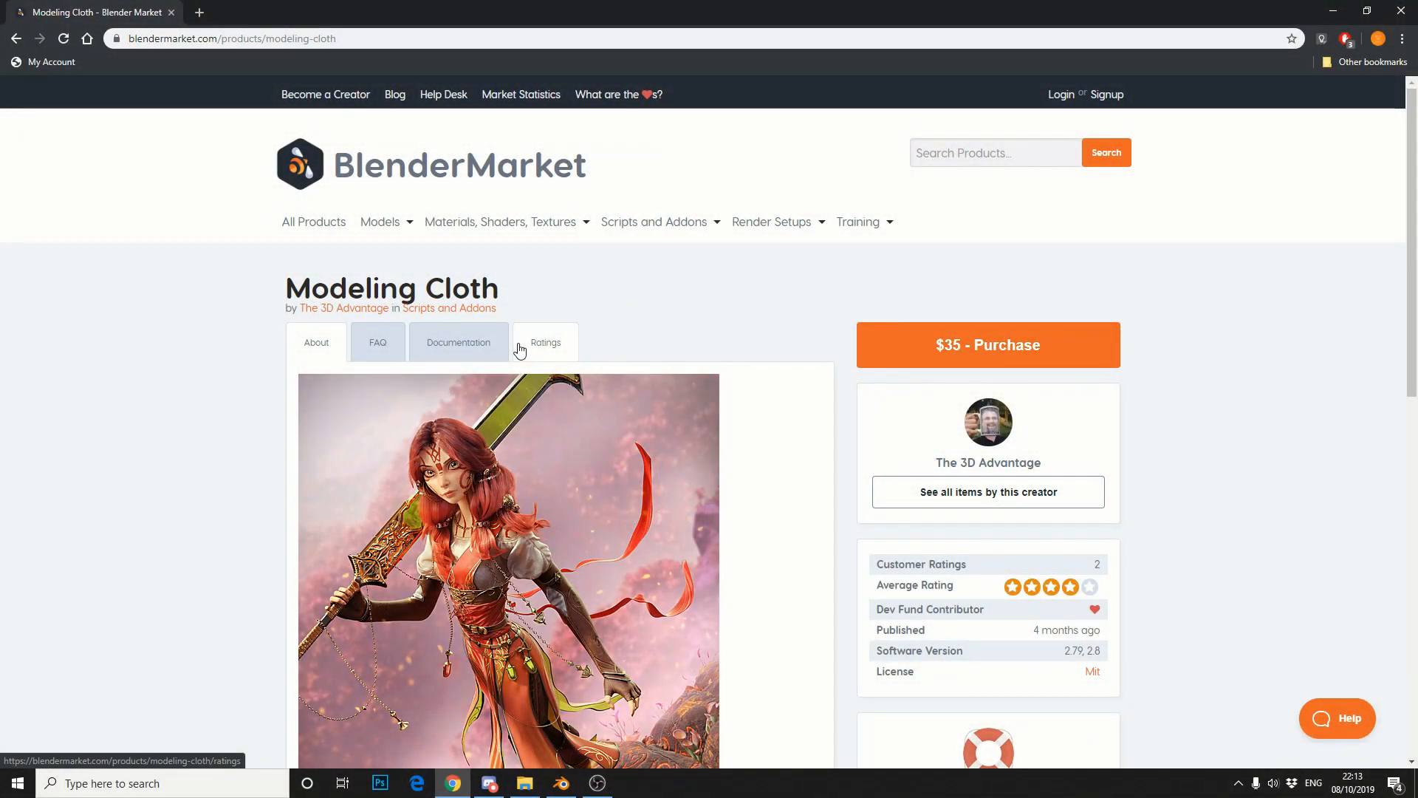
{"action": "mouse_move", "coordinate": [928, 478]}
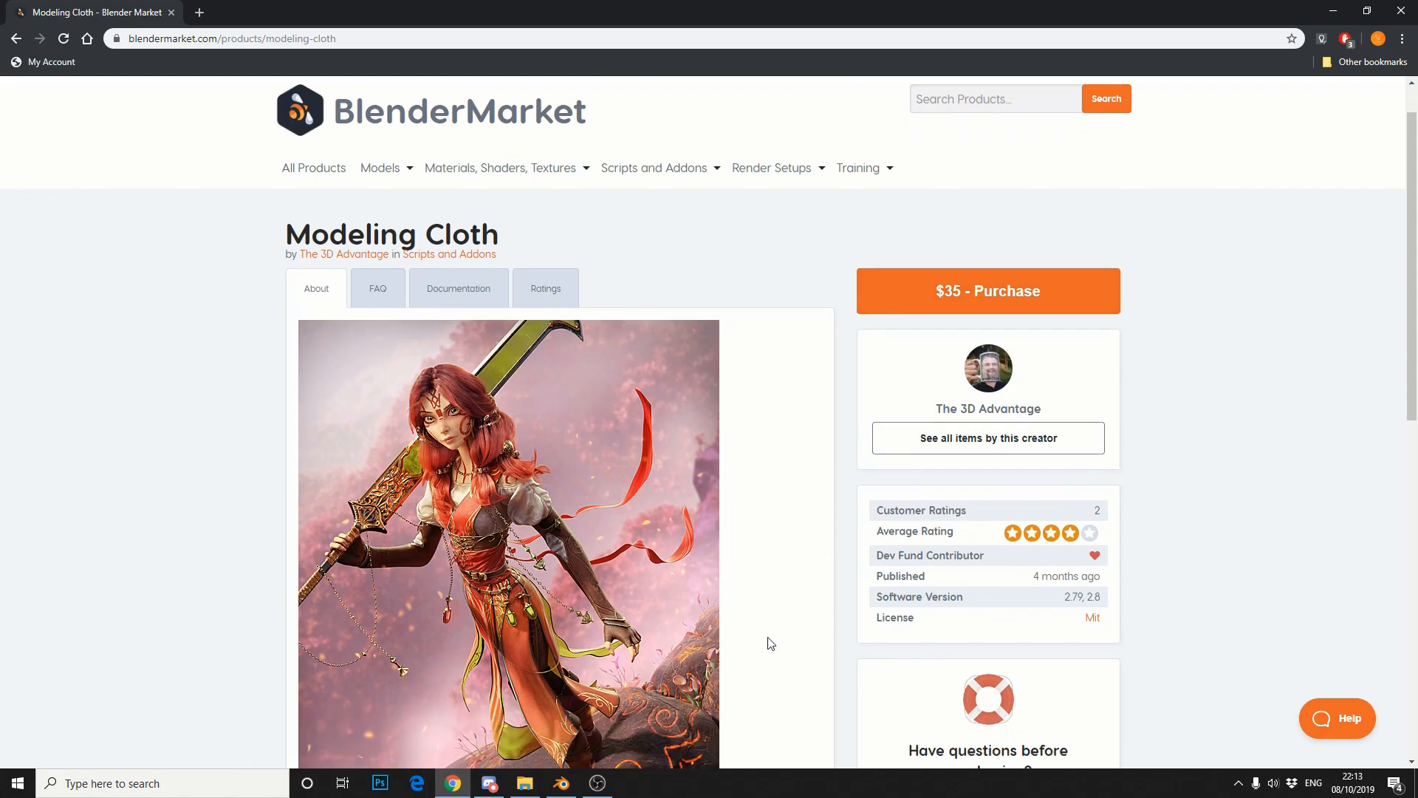
Step: Scroll down the Modeling Cloth product page to its description and download links
{"action": "scroll", "scroll_direction": "down", "scroll_amount": 3}
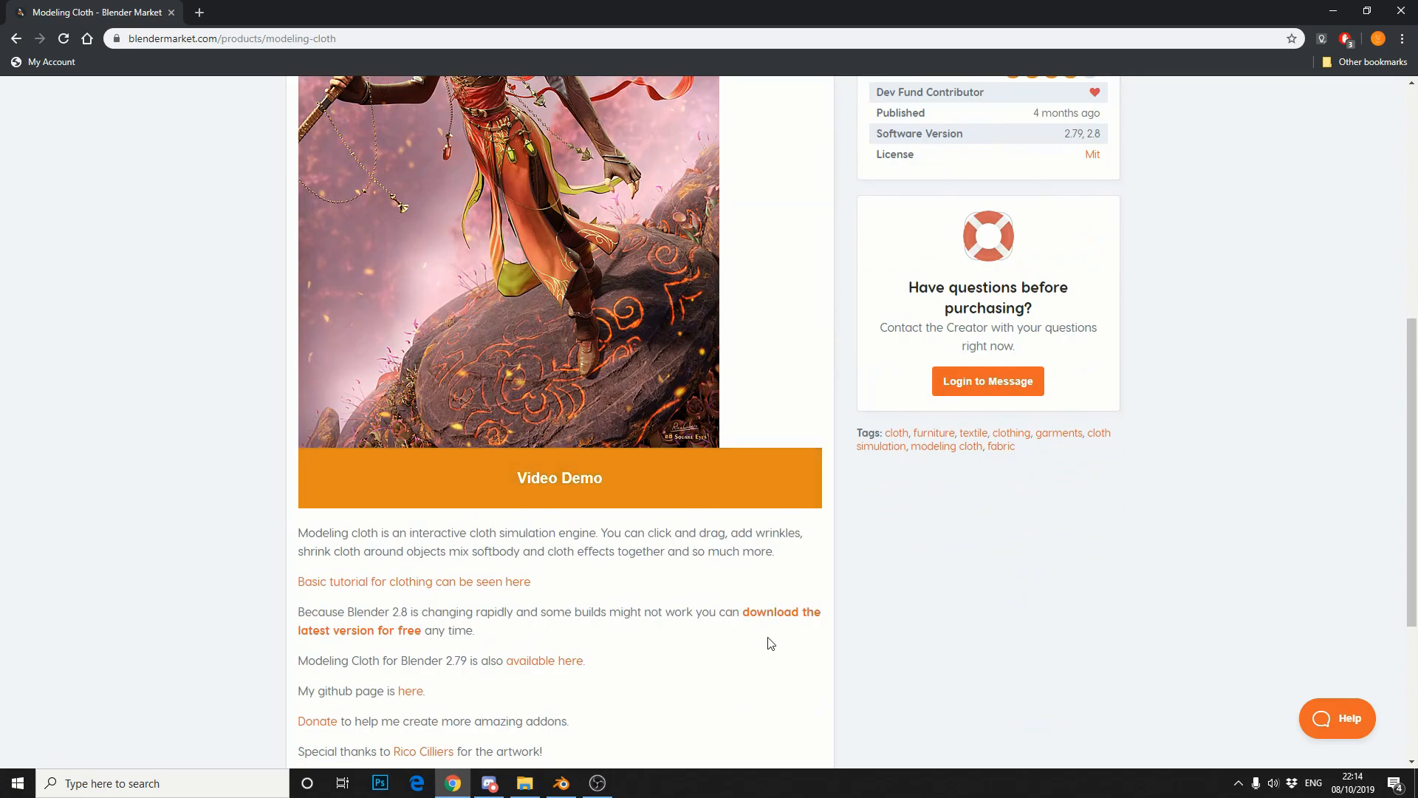
{"action": "mouse_move", "coordinate": [768, 606]}
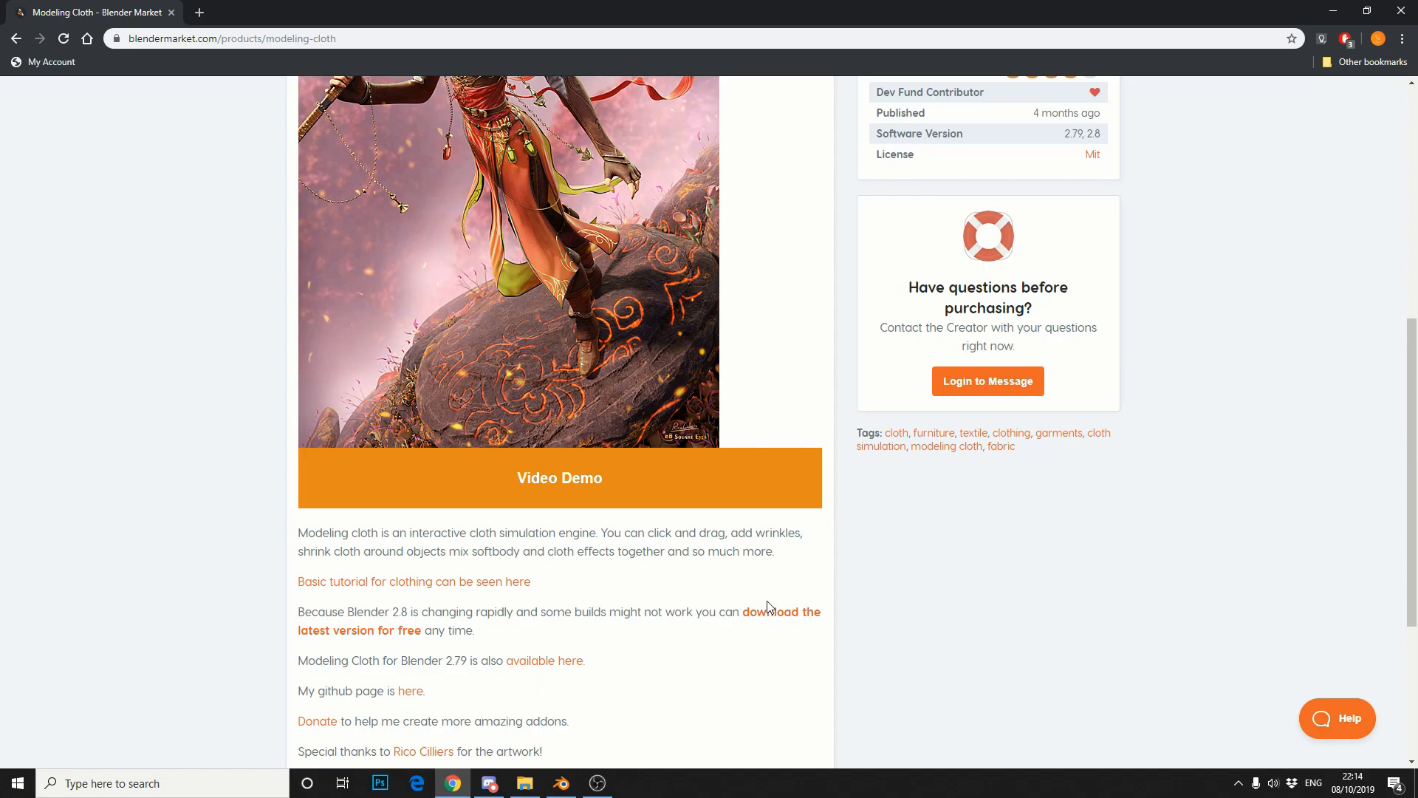
Step: Add a Simple Subdivision Surface modifier with 4 levels to the cube's remaining faces and apply it
{"action": "left_click", "coordinate": [560, 783]}
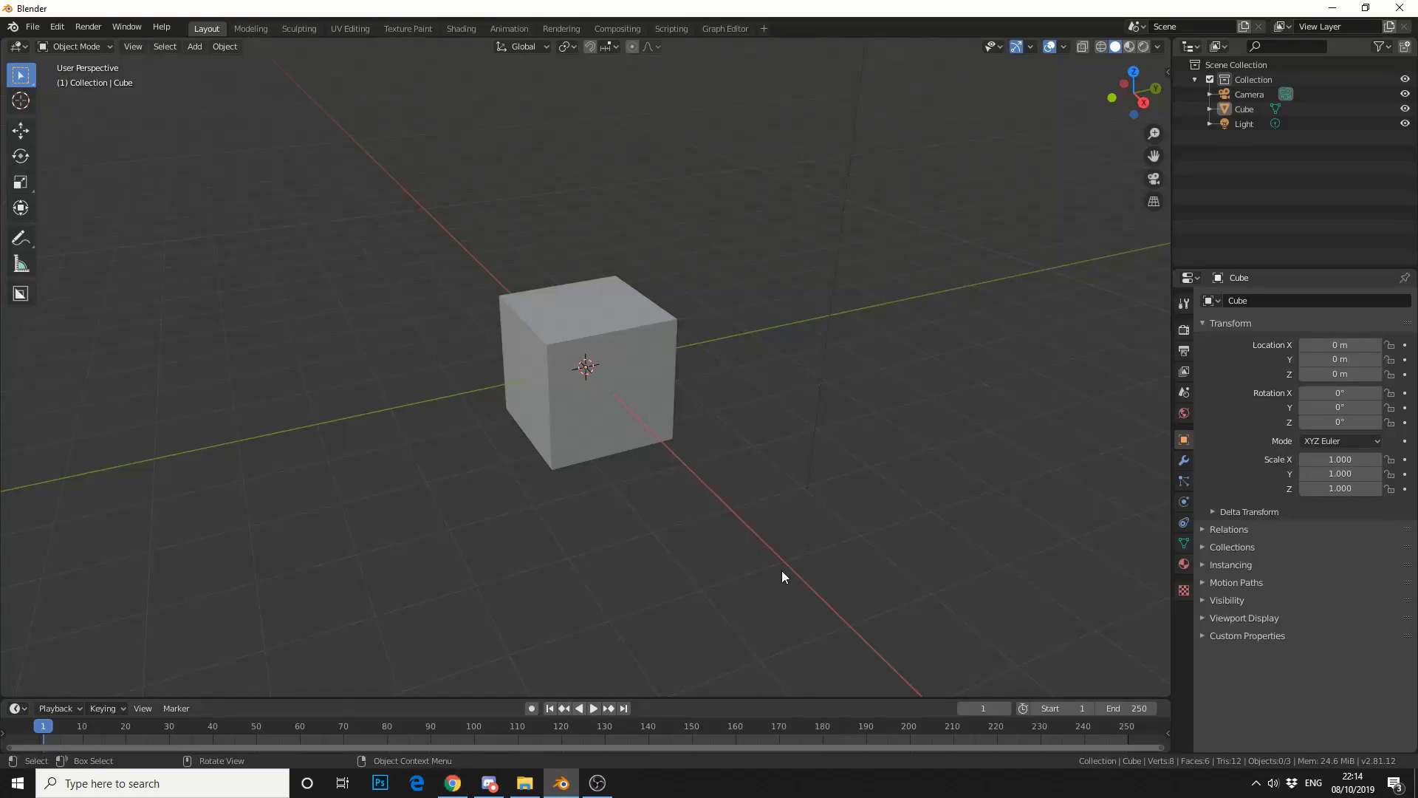
{"action": "mouse_move", "coordinate": [832, 597]}
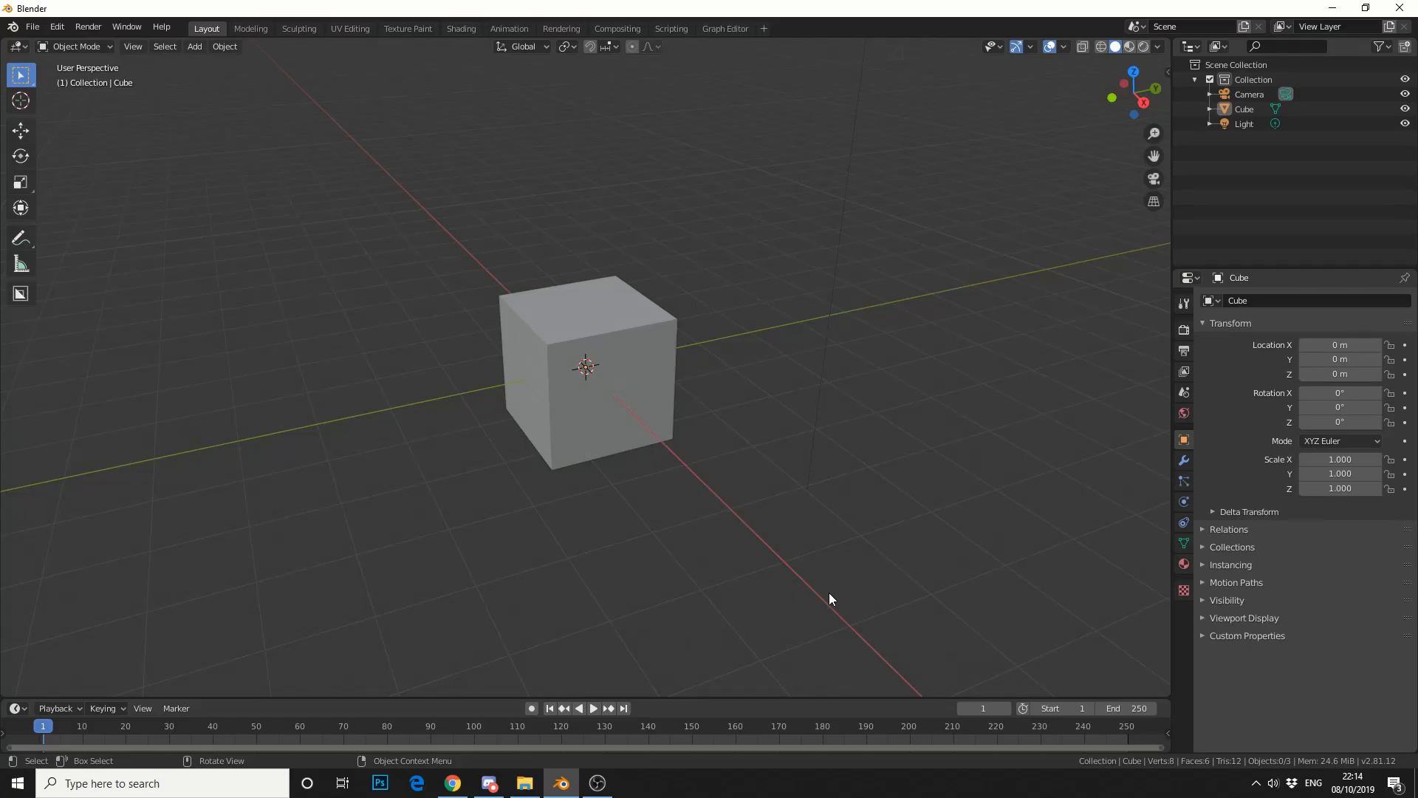
{"action": "mouse_move", "coordinate": [823, 612]}
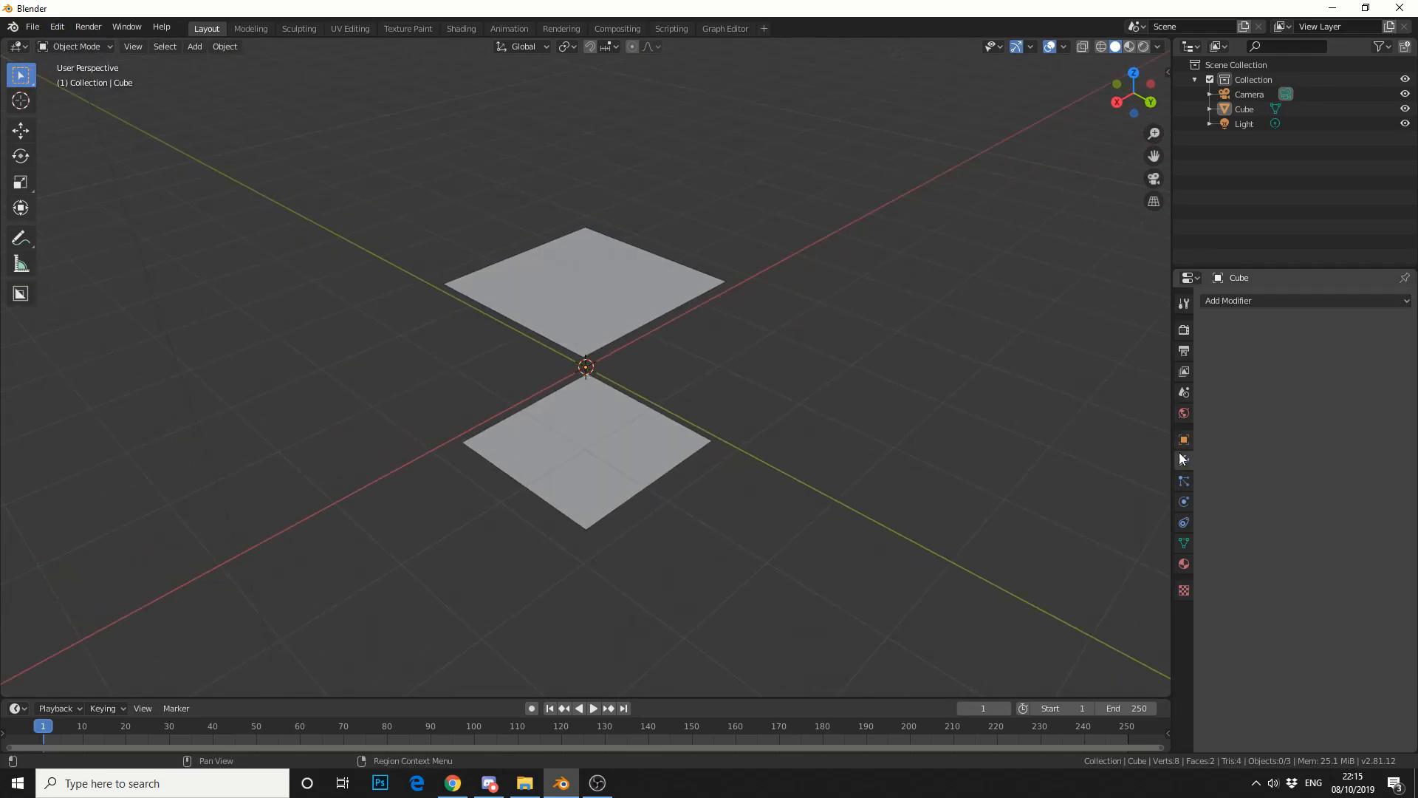
{"action": "left_click", "coordinate": [1231, 300]}
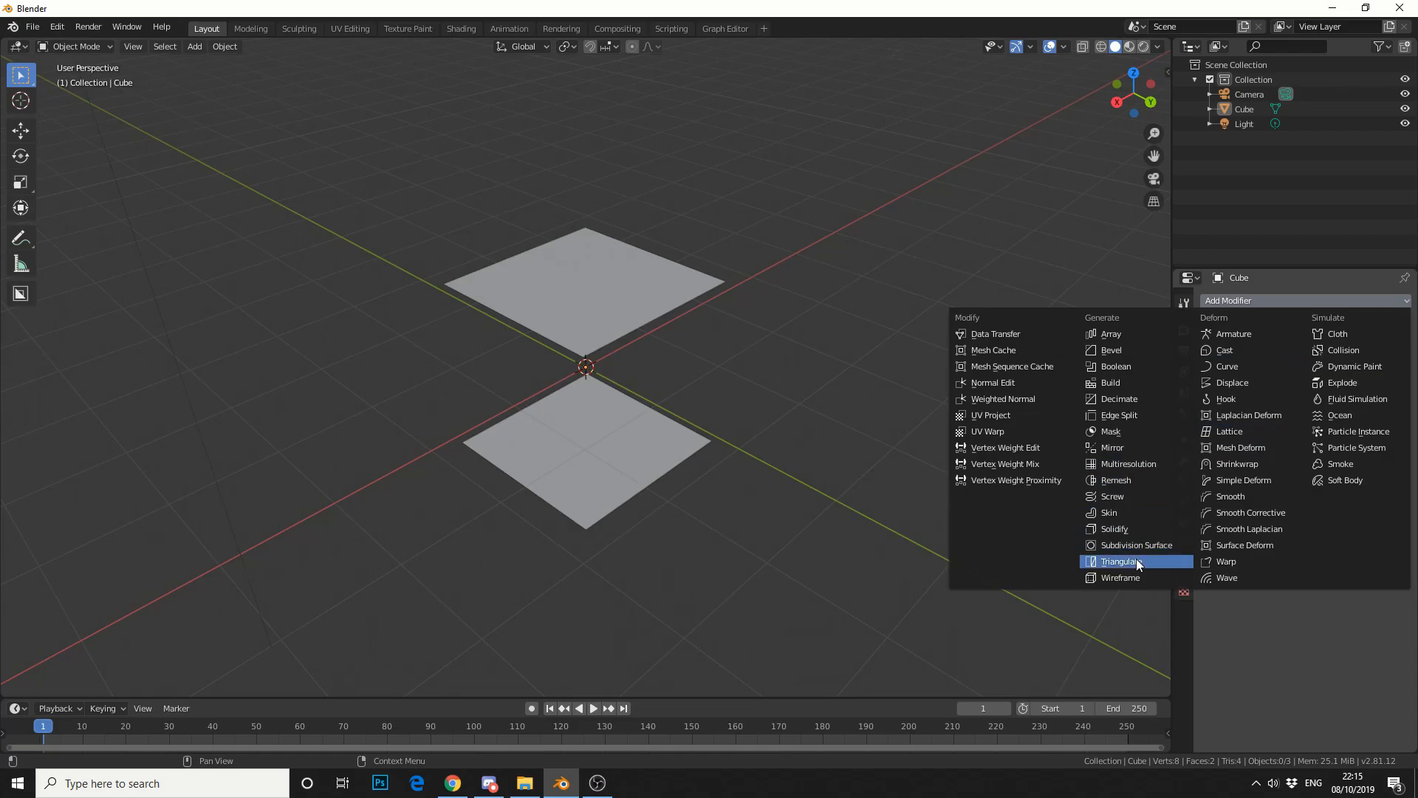
{"action": "left_click", "coordinate": [1137, 545]}
{"action": "type", "text": "6"}
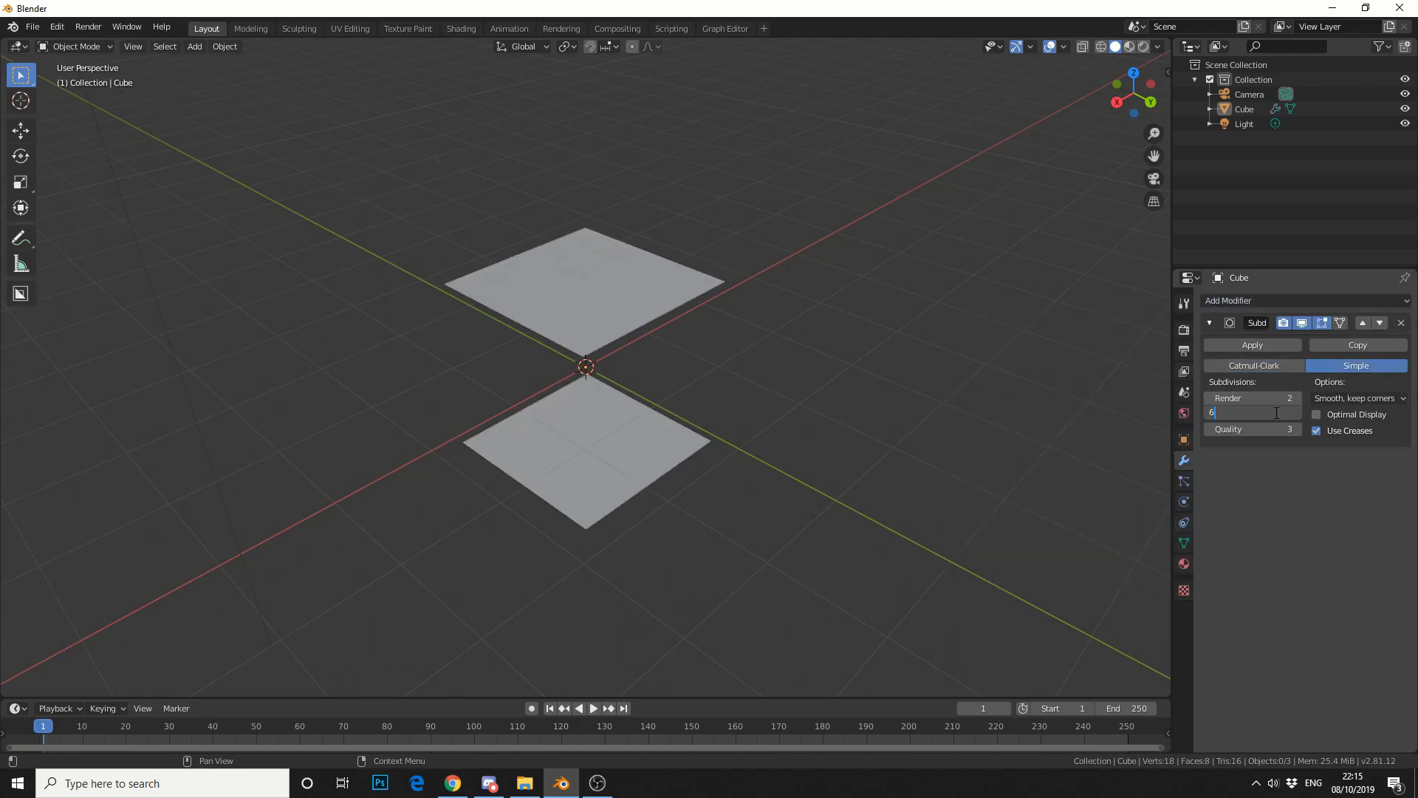
{"action": "key", "text": "Return"}
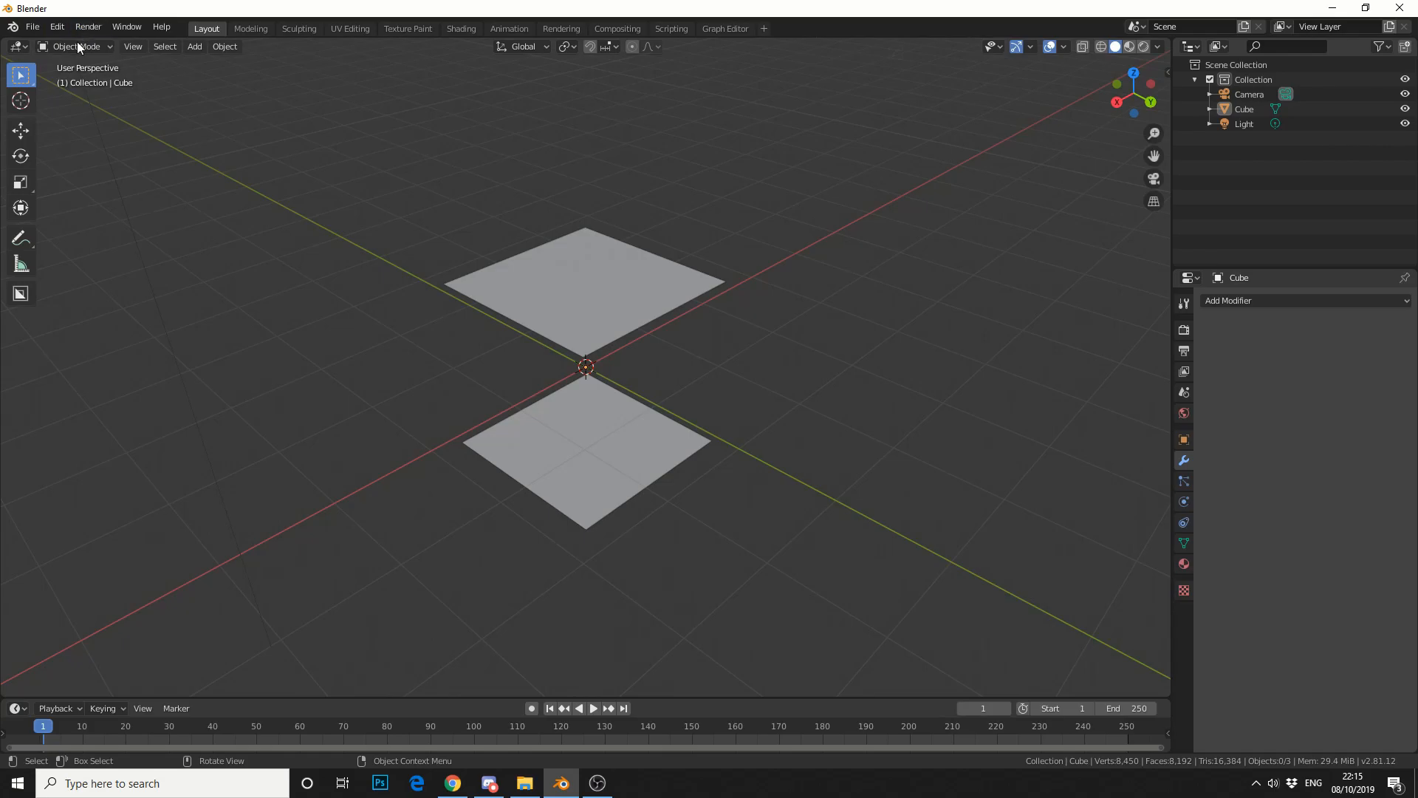
Step: Select the boundary edge loops of both dense grids in Edit Mode for sewing
{"action": "key", "text": "Tab"}
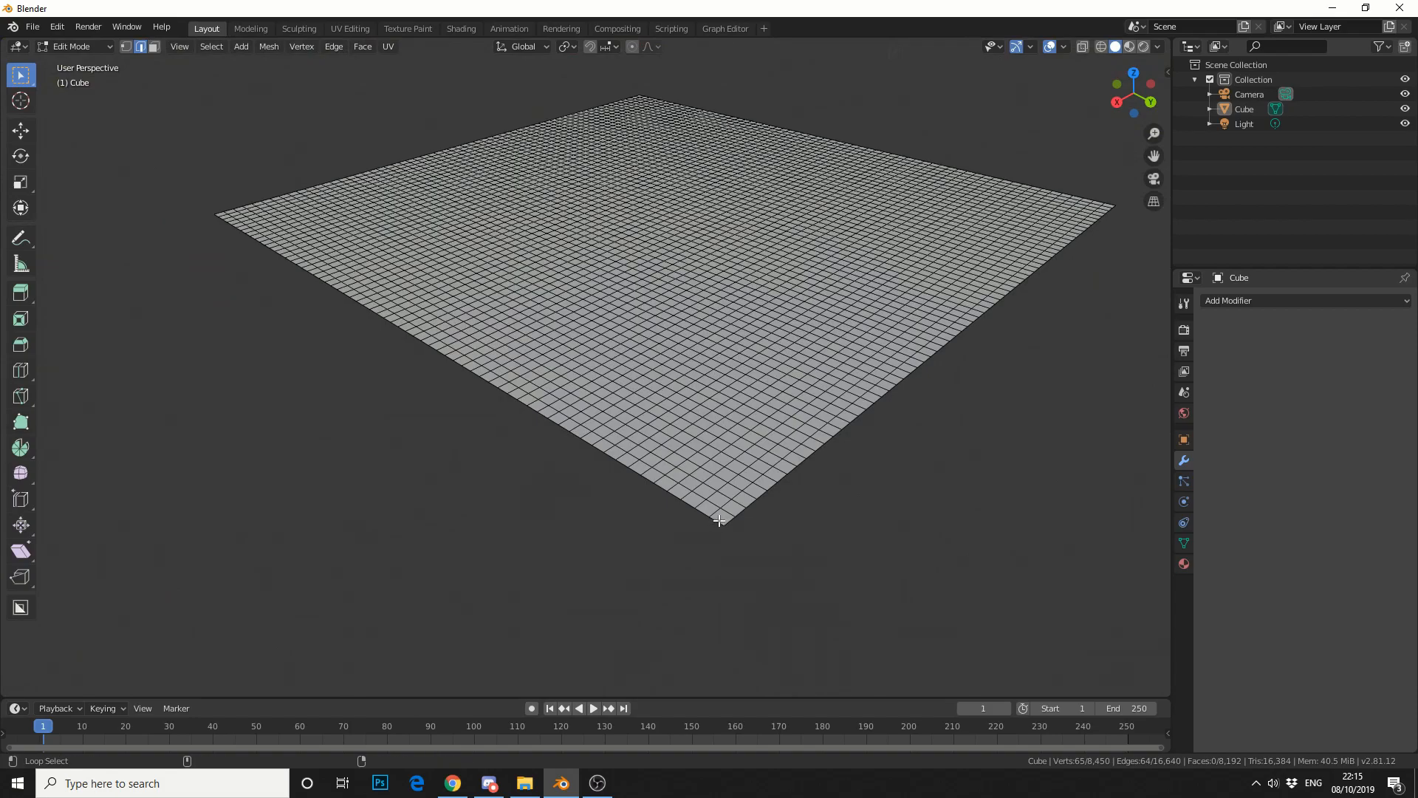
{"action": "left_click", "coordinate": [719, 520]}
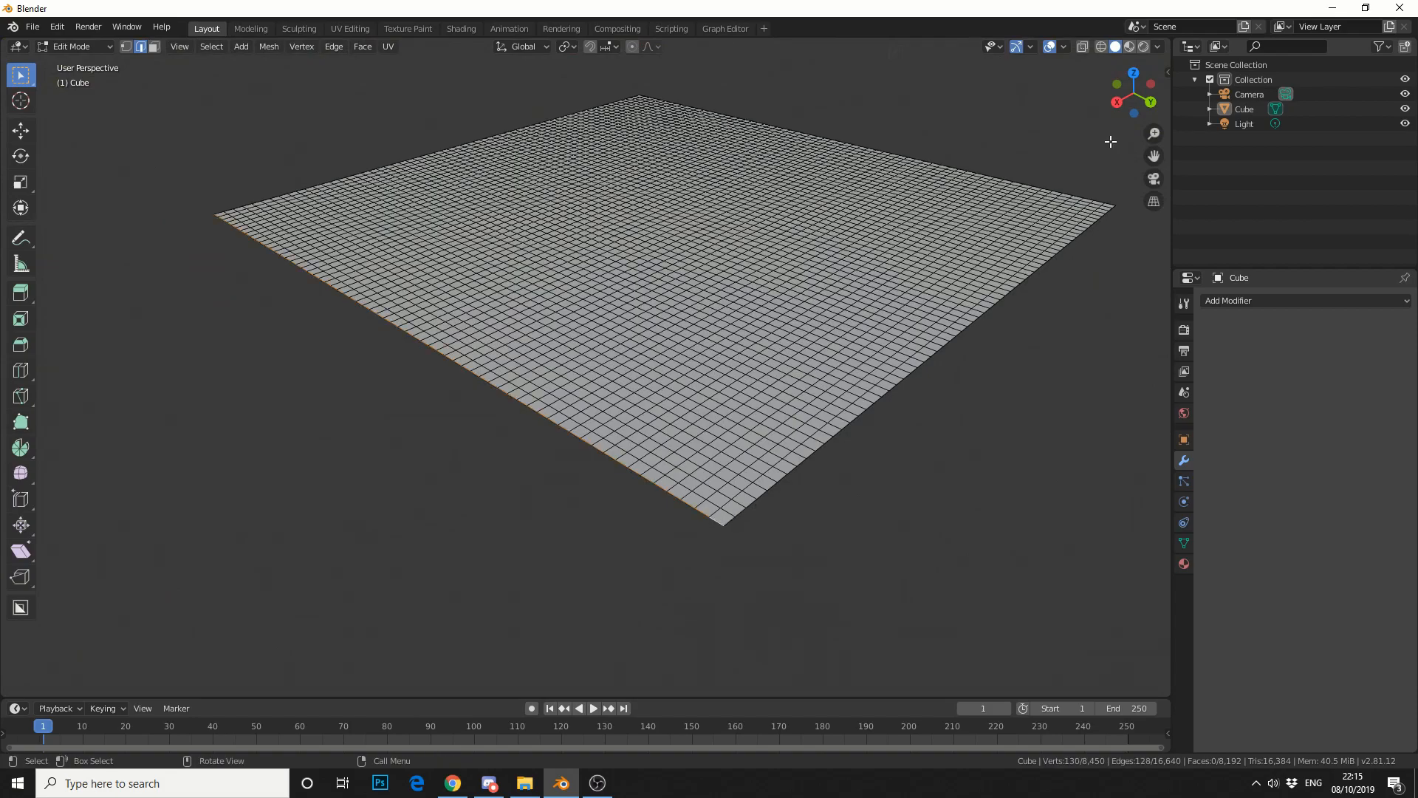
{"action": "mouse_move", "coordinate": [1176, 73]}
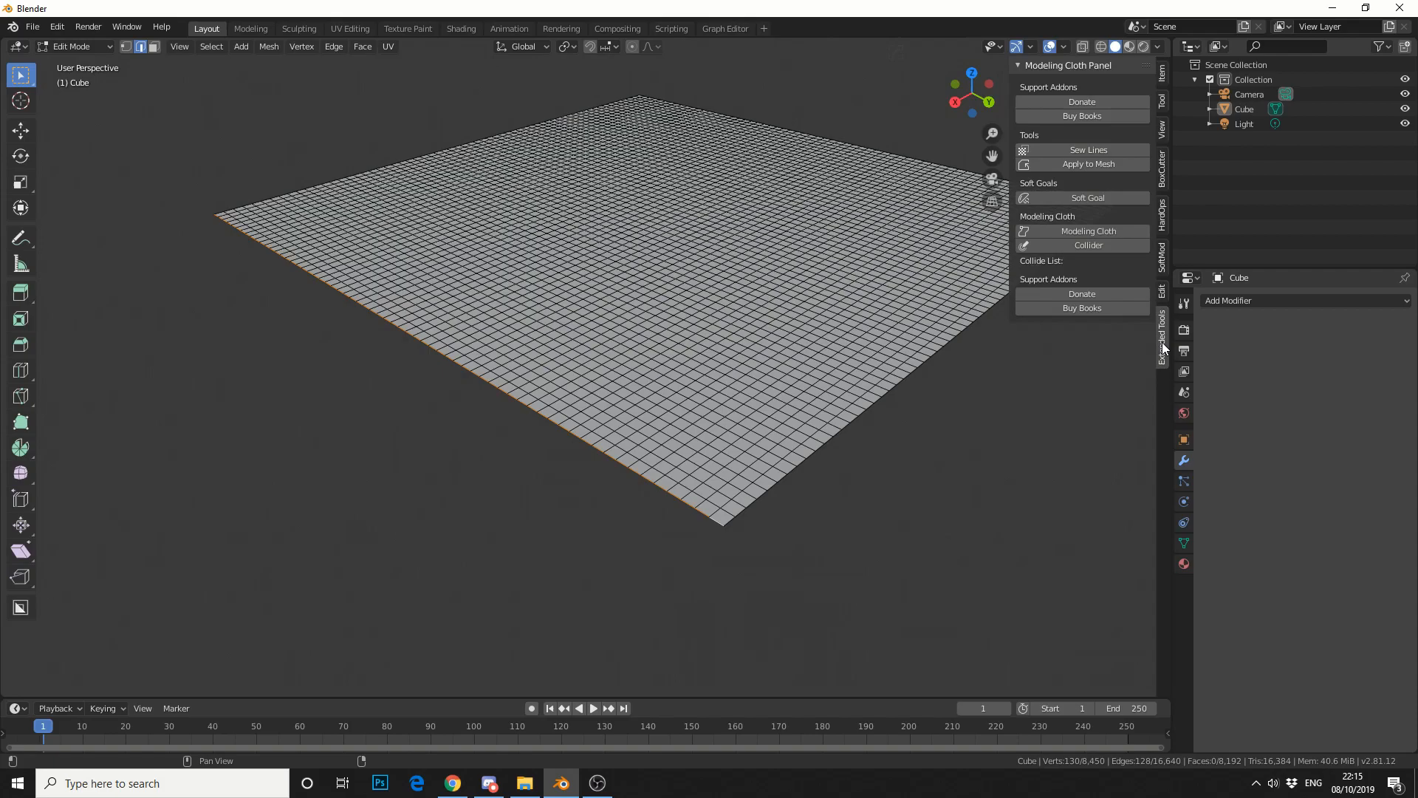
{"action": "mouse_move", "coordinate": [1114, 159]}
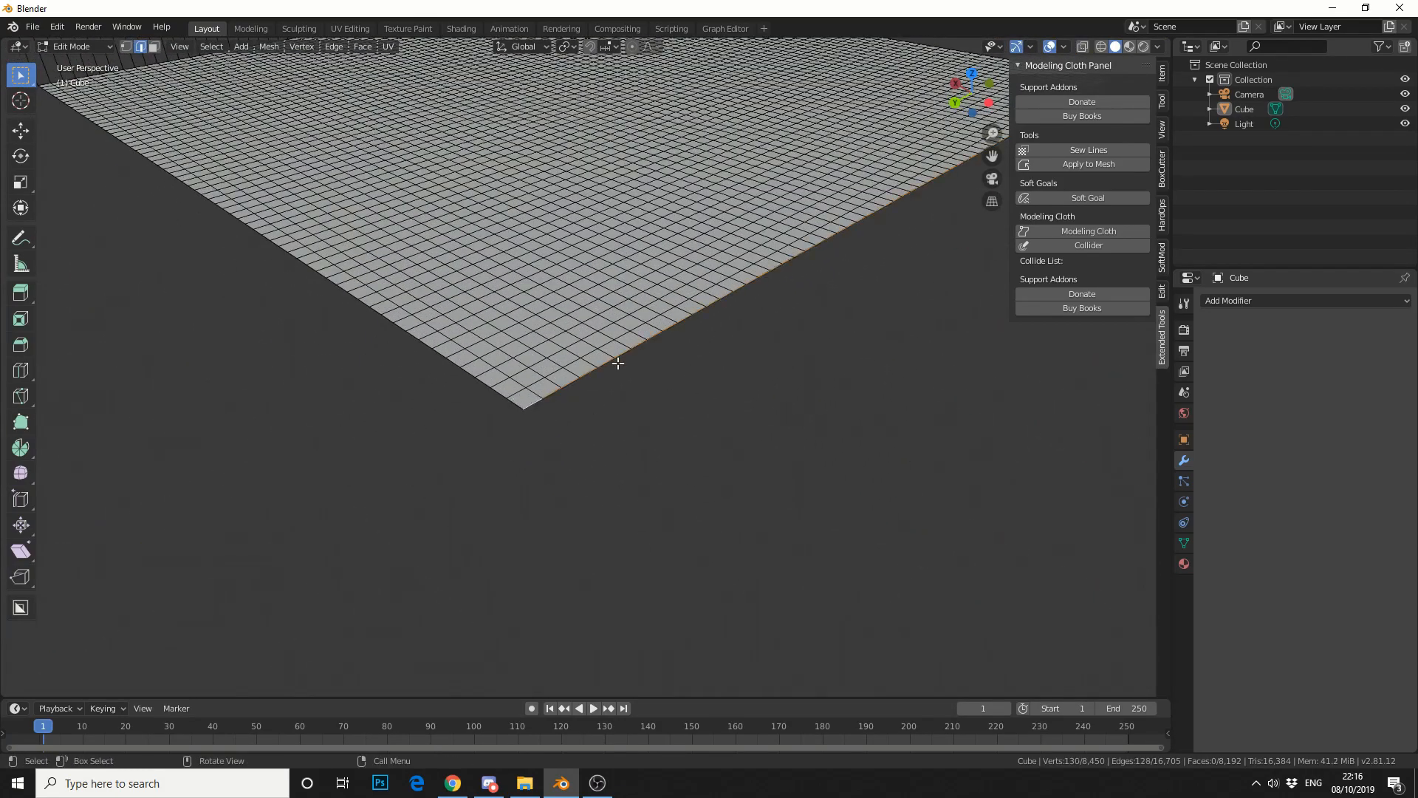
{"action": "mouse_move", "coordinate": [1089, 149]}
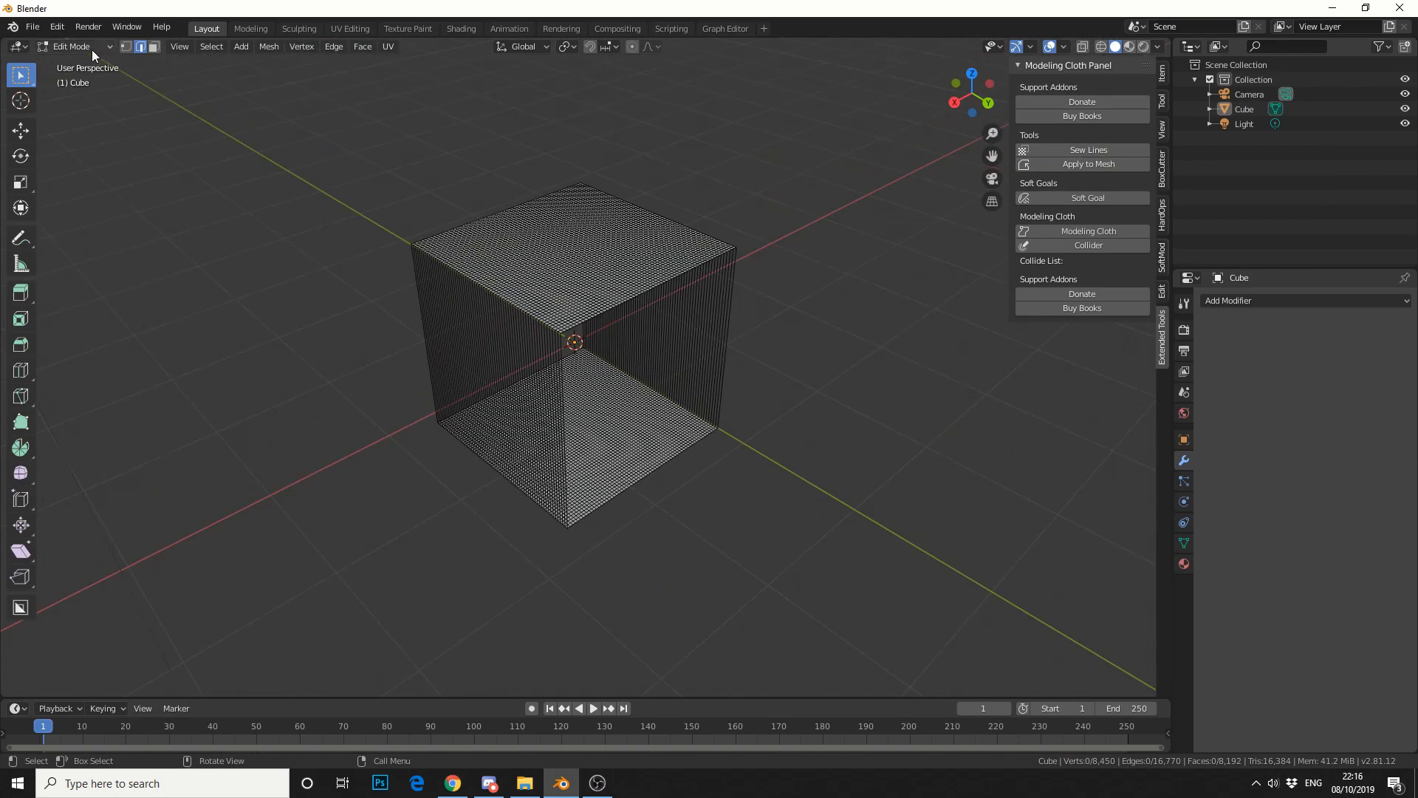
Step: Enable Modeling Cloth on the sewn box in Object Mode
{"action": "key", "text": "Tab"}
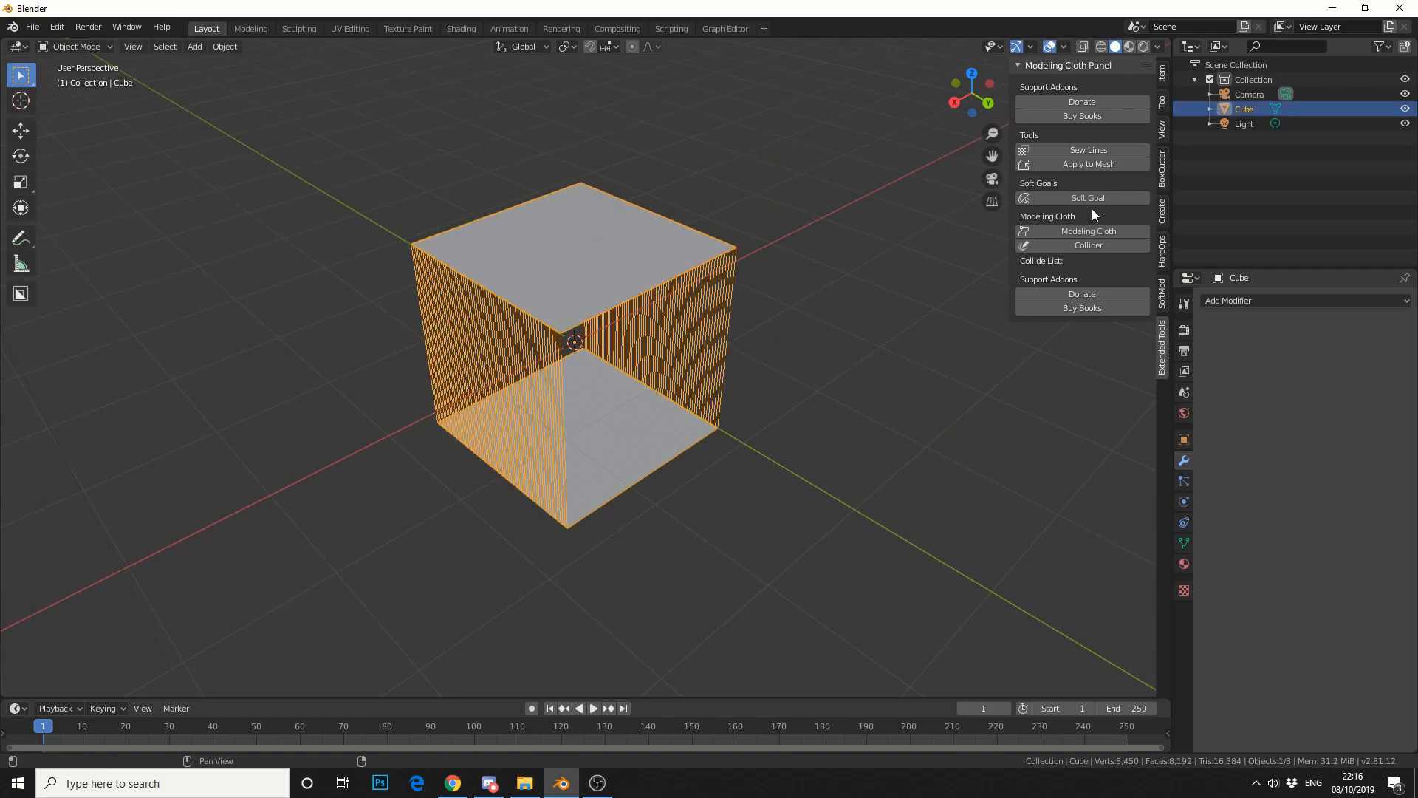
{"action": "mouse_move", "coordinate": [1089, 231]}
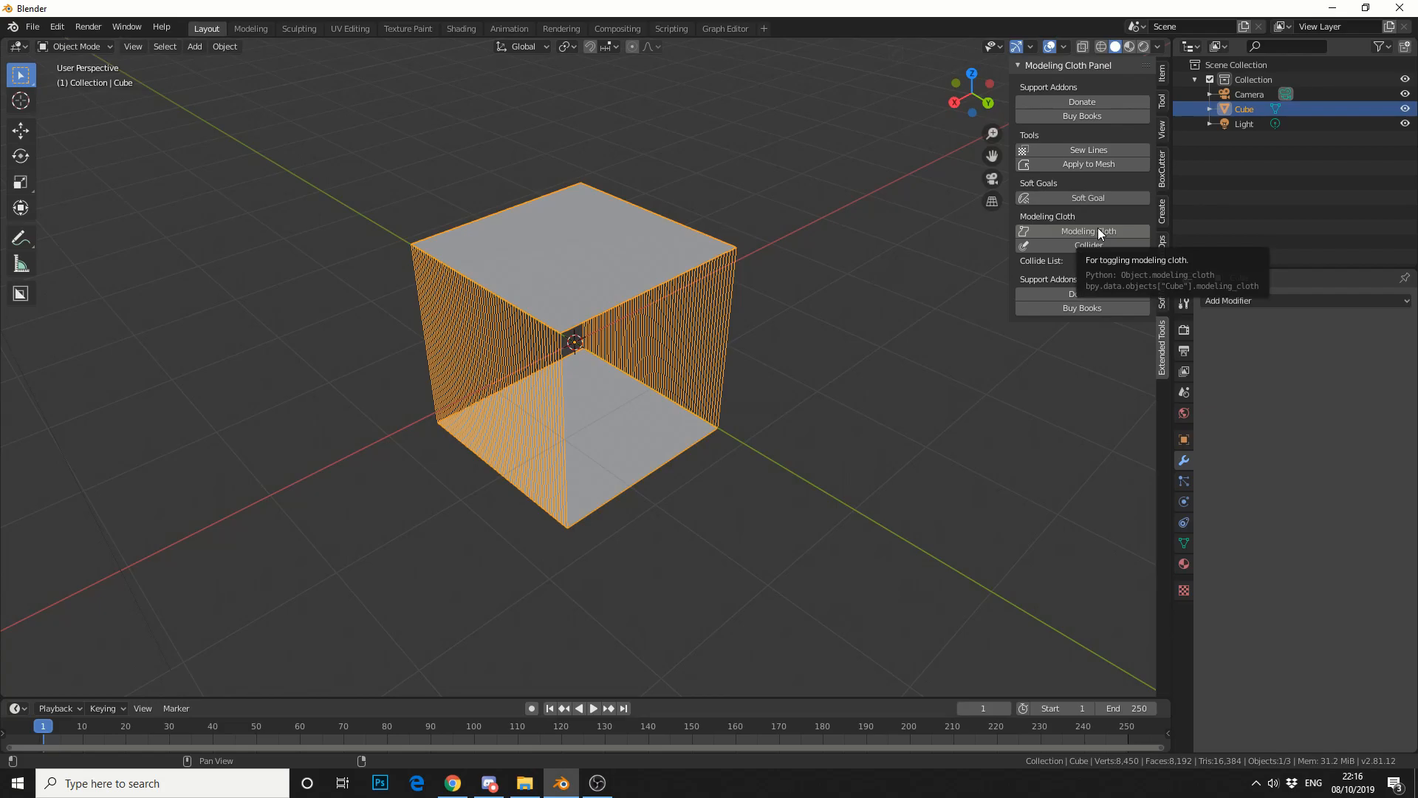
{"action": "left_click", "coordinate": [1081, 230]}
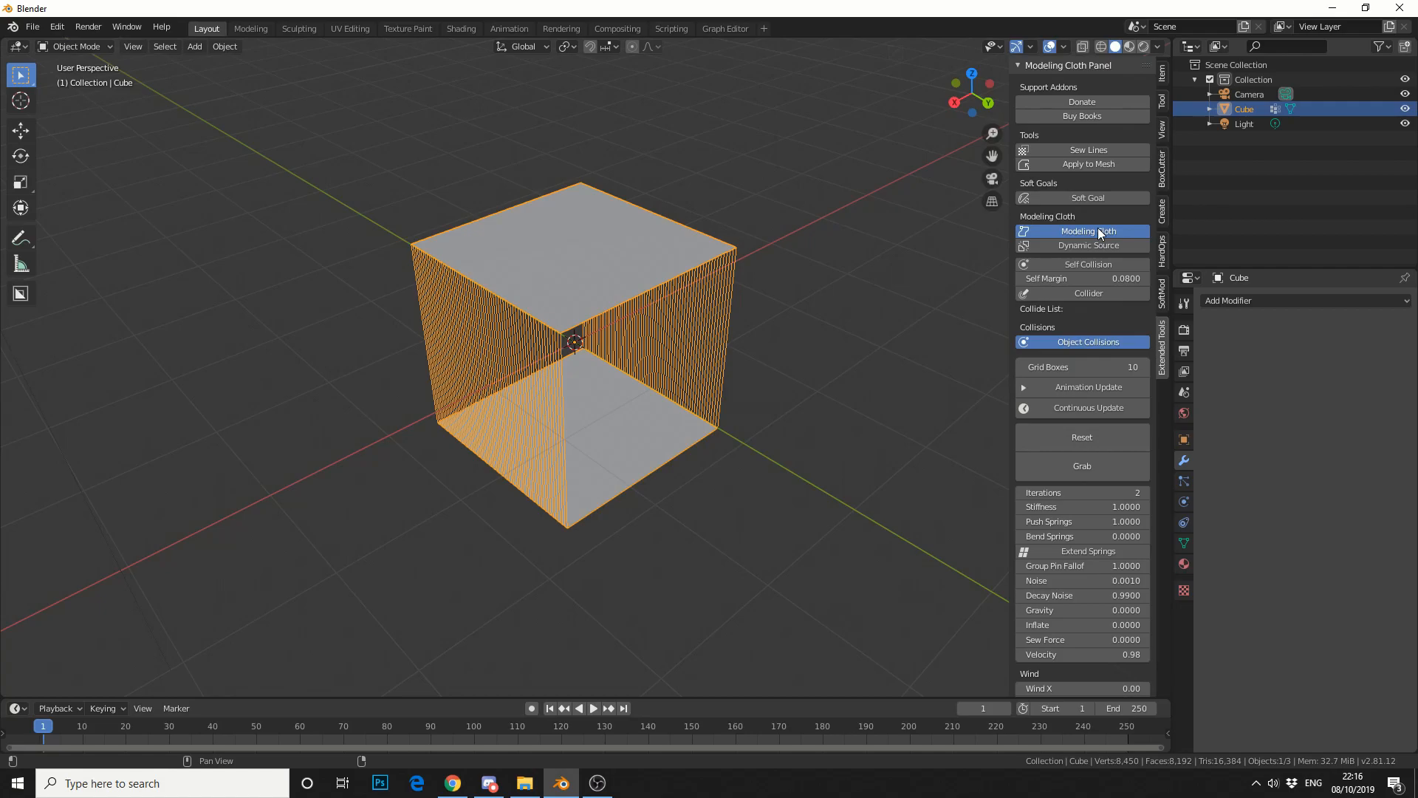
{"action": "mouse_move", "coordinate": [1156, 425]}
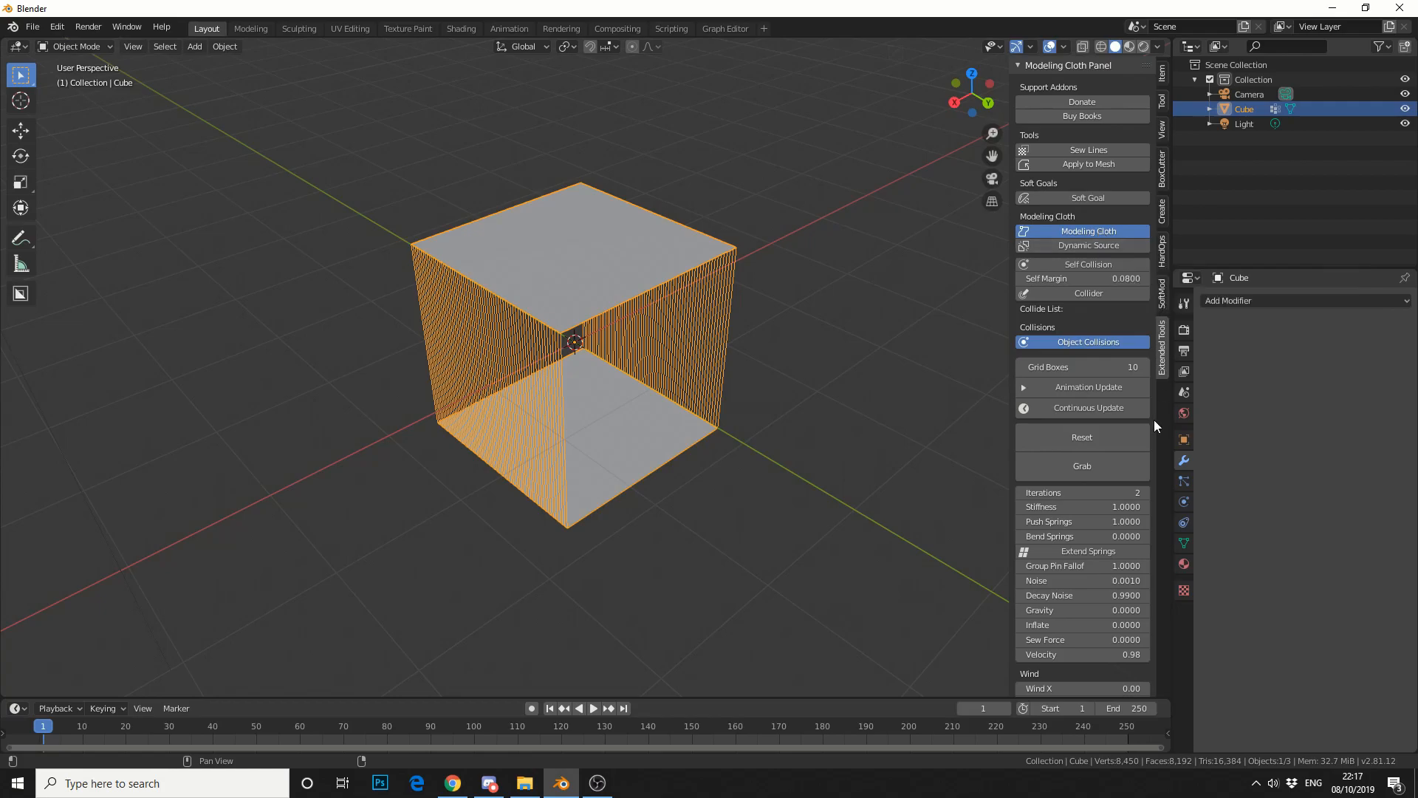
{"action": "mouse_move", "coordinate": [1119, 390]}
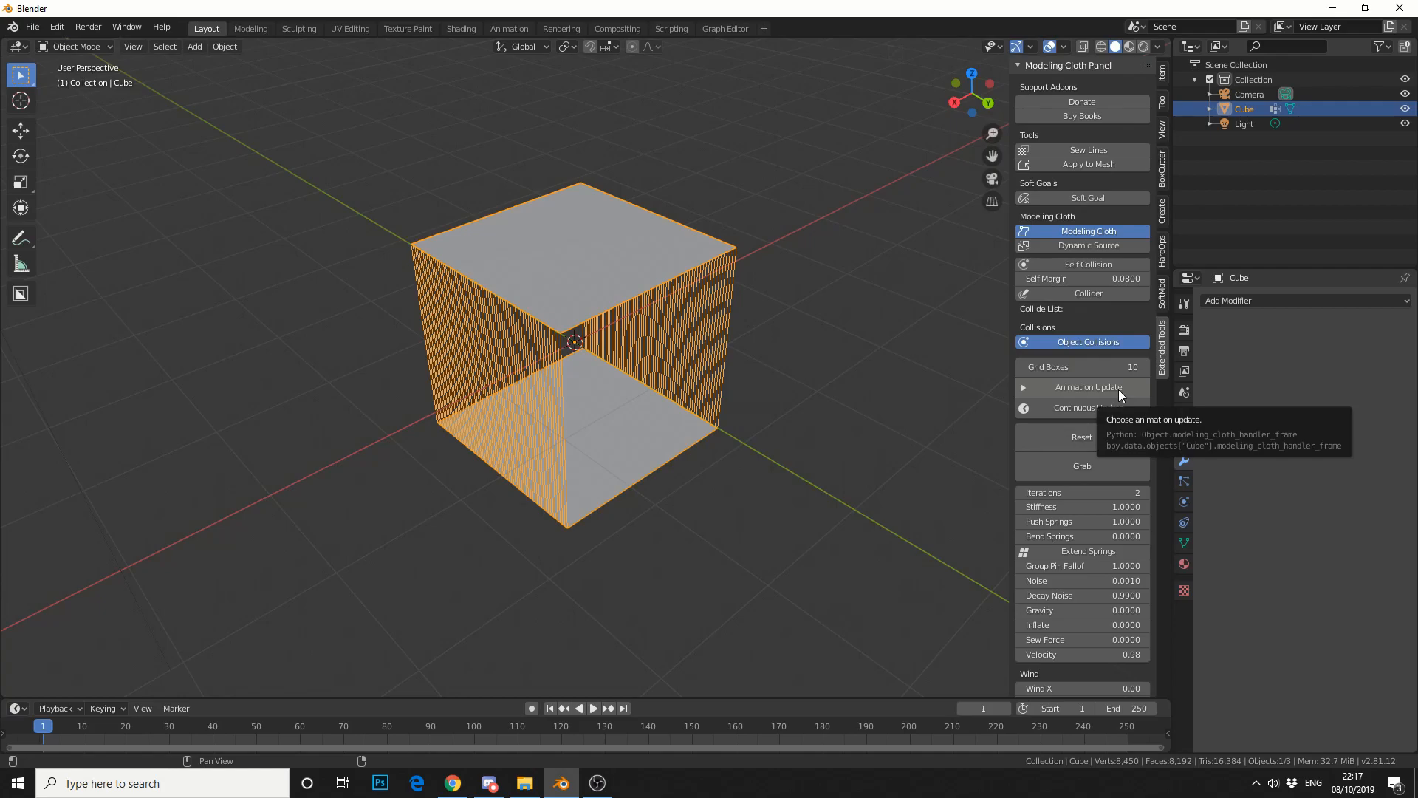
{"action": "mouse_move", "coordinate": [1105, 408]}
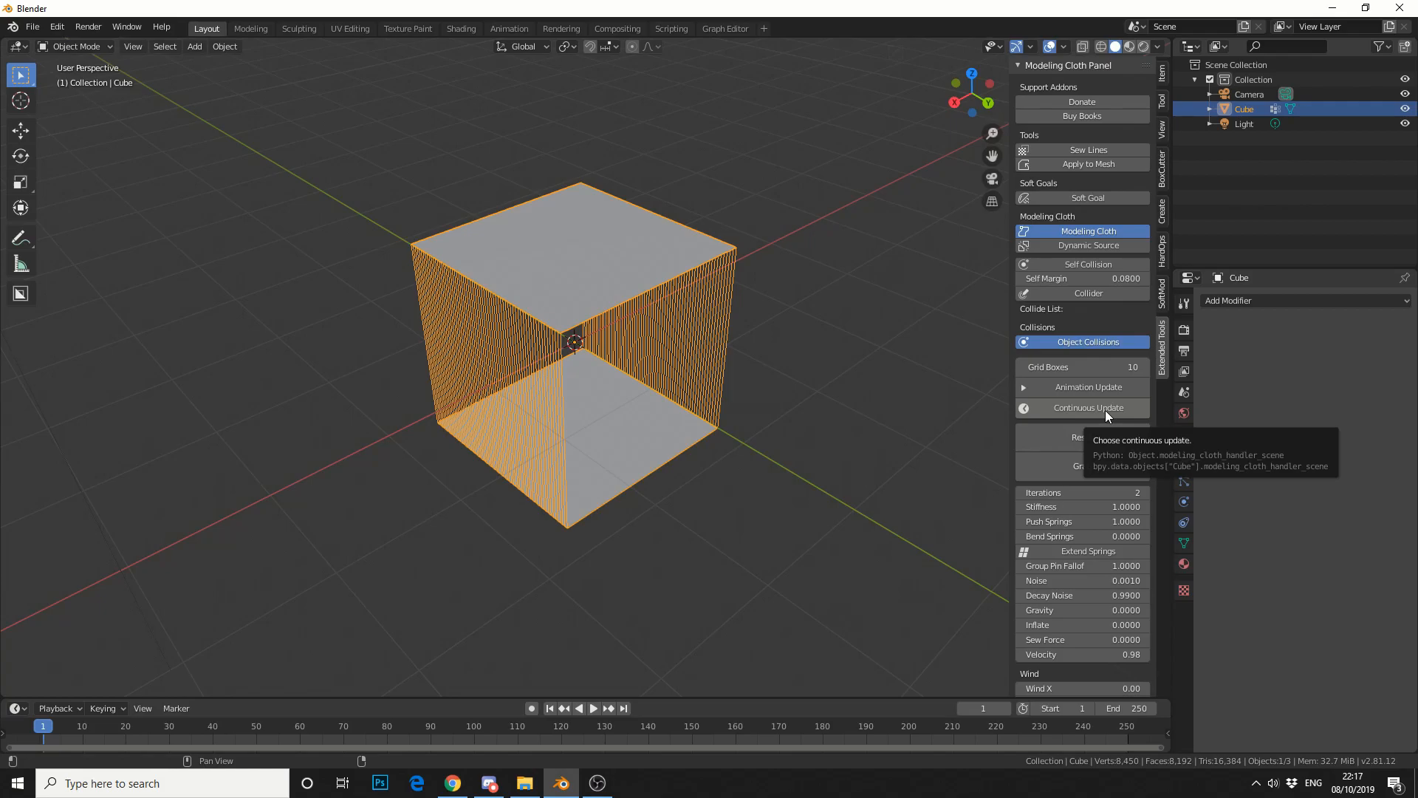
Step: Turn on Continuous Update and raise the Inflate force so the box puffs outward
{"action": "left_click", "coordinate": [1089, 408]}
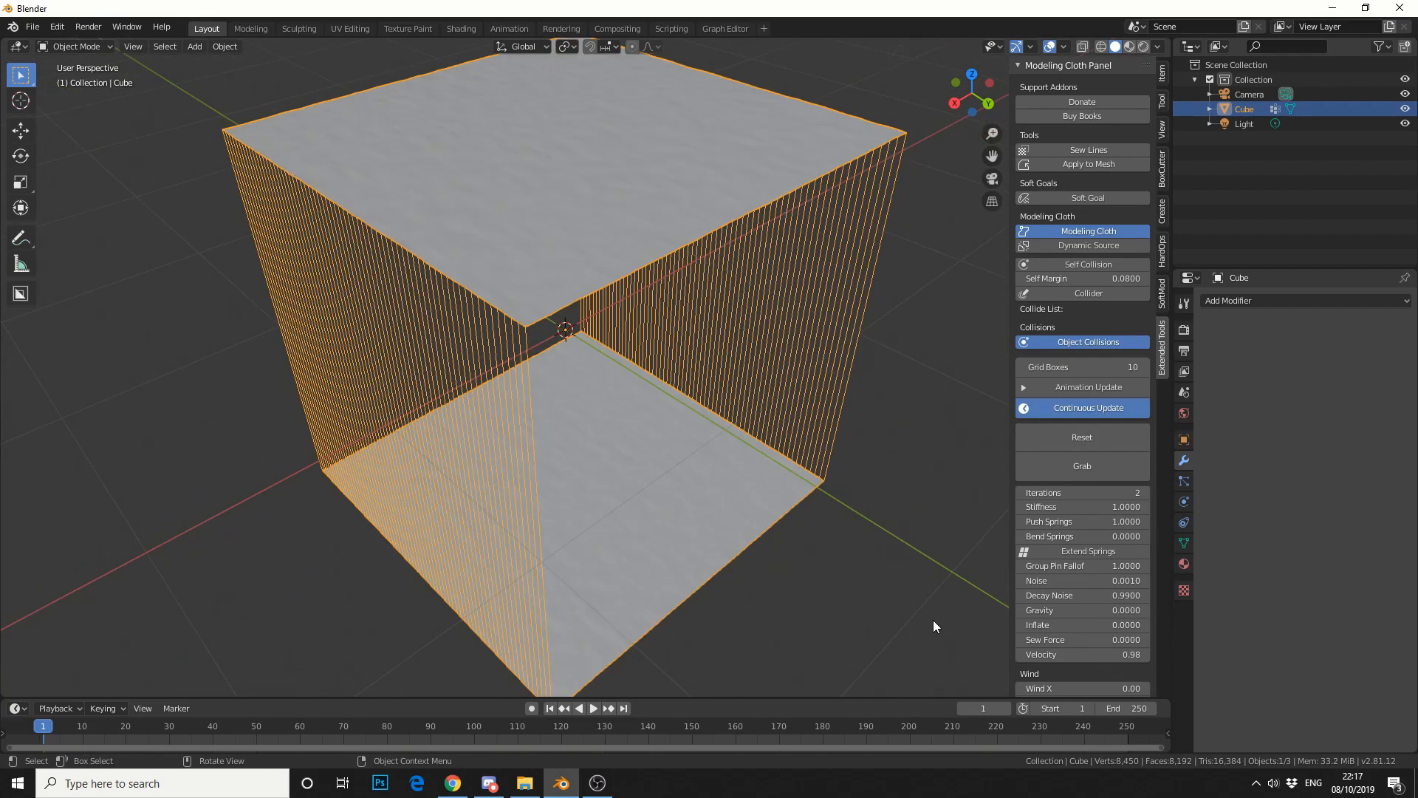
{"action": "mouse_move", "coordinate": [1049, 640]}
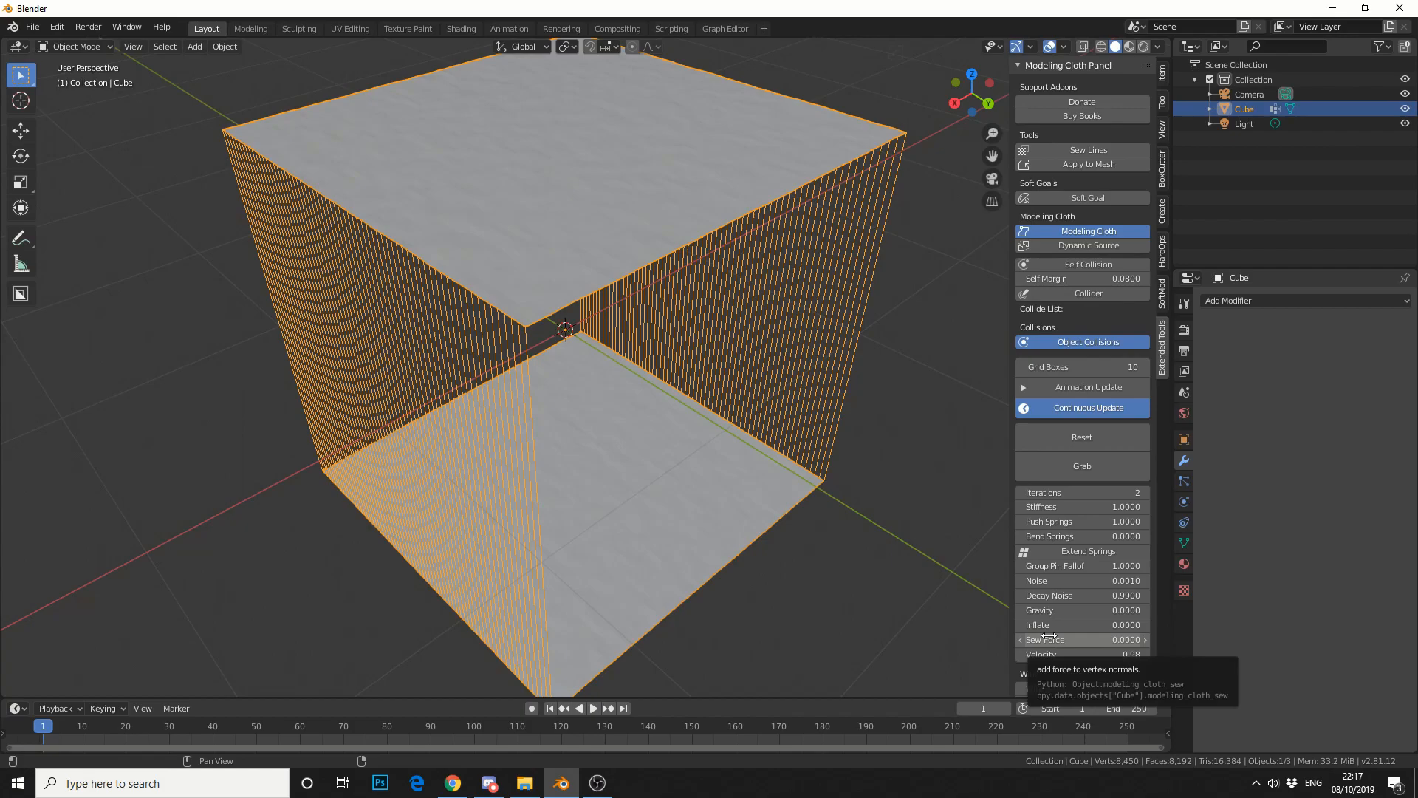
{"action": "left_click", "coordinate": [1082, 640]}
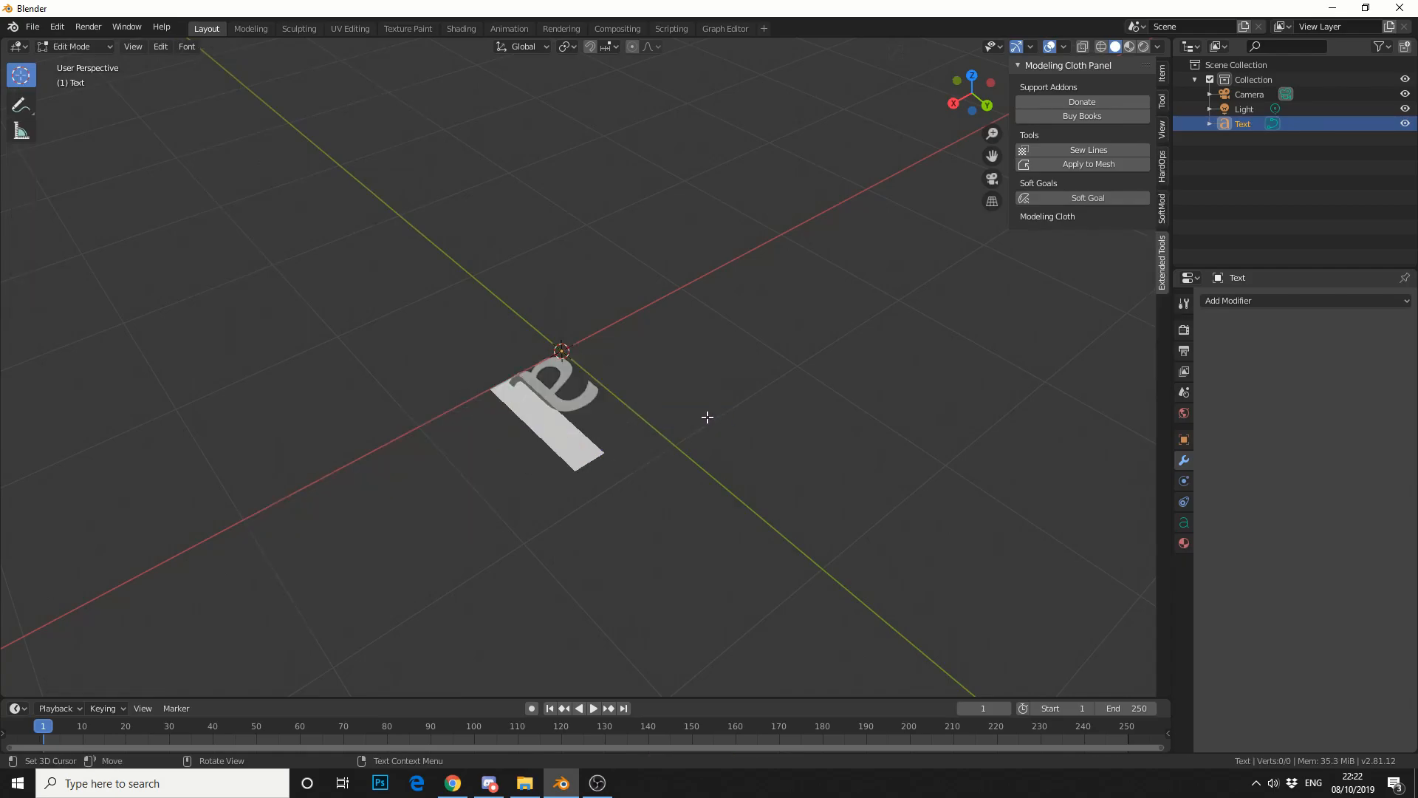
Step: Give the text letter Extrude 0.15 m and Bevel Depth 0.01 in its Geometry settings
{"action": "left_click", "coordinate": [1183, 522]}
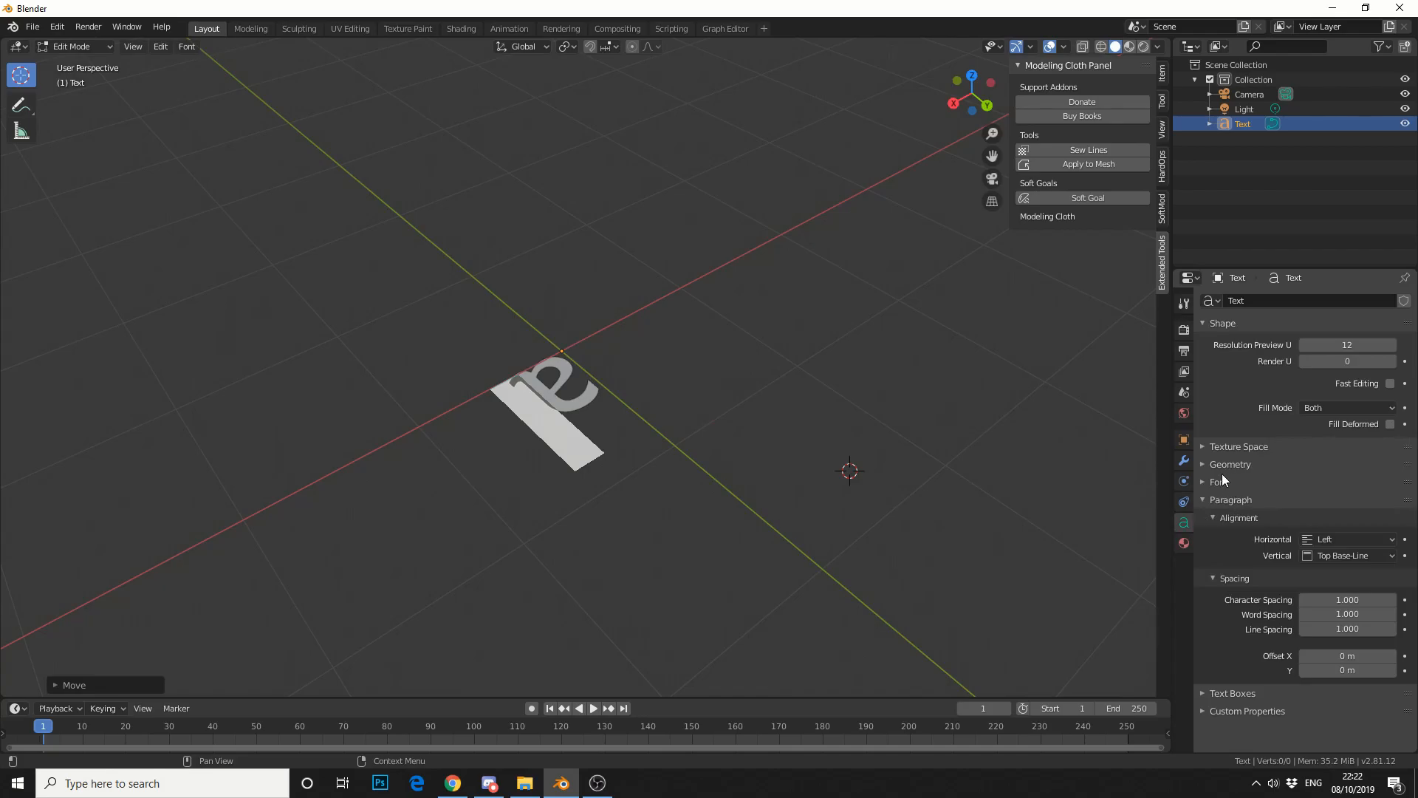
{"action": "left_click", "coordinate": [1231, 464]}
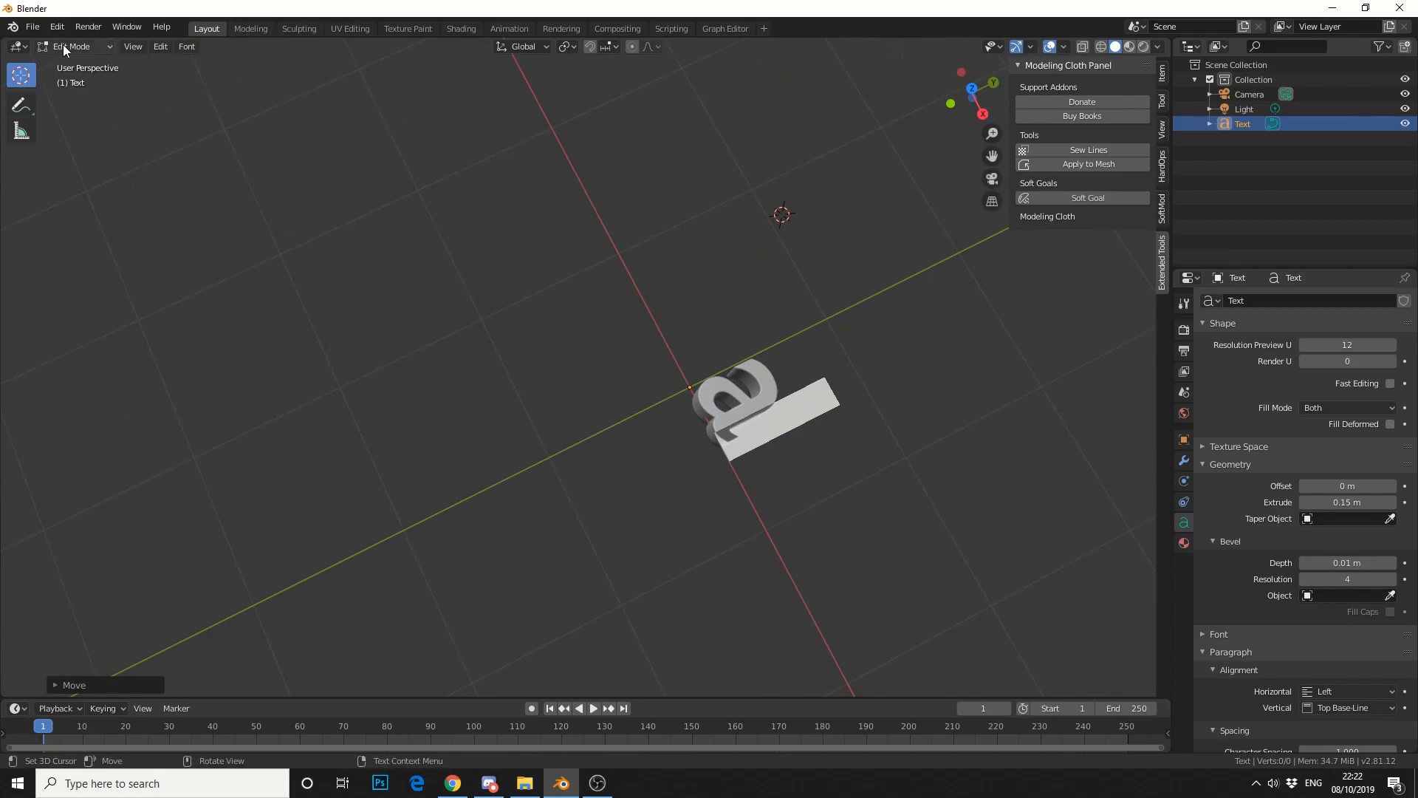
{"action": "left_click", "coordinate": [223, 46]}
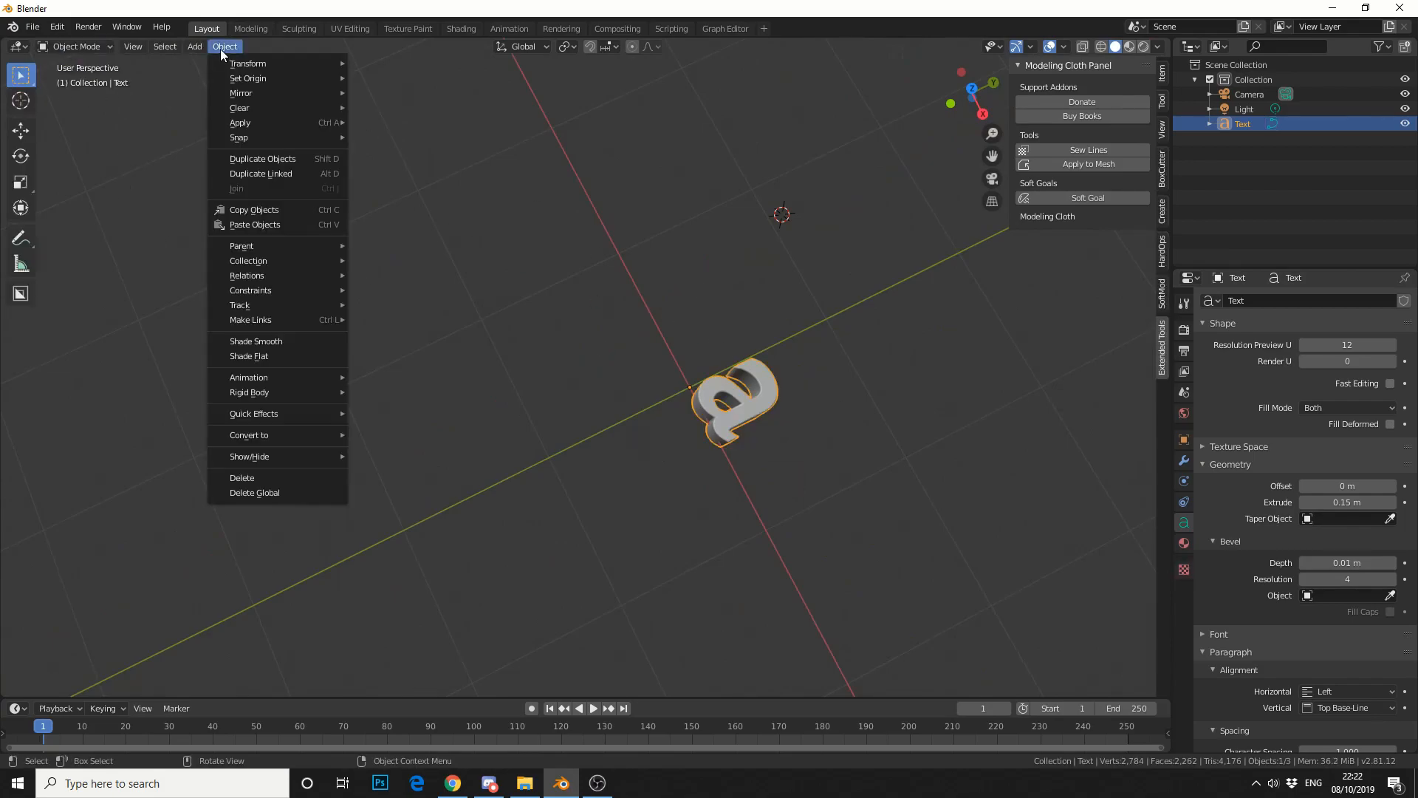
{"action": "mouse_move", "coordinate": [255, 341]}
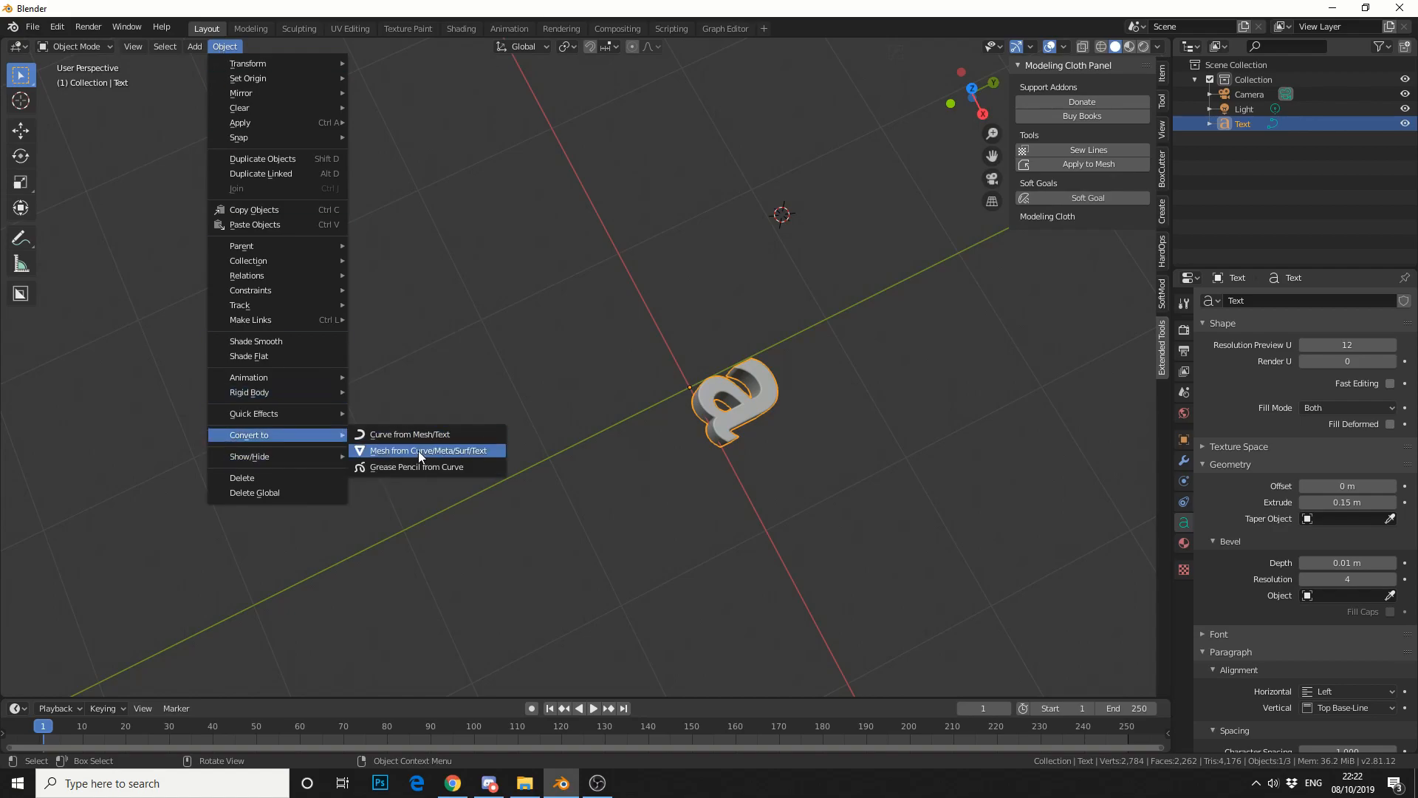
Step: Convert the letter to a mesh, then add Remesh and smoothing modifiers and apply them
{"action": "left_click", "coordinate": [430, 450]}
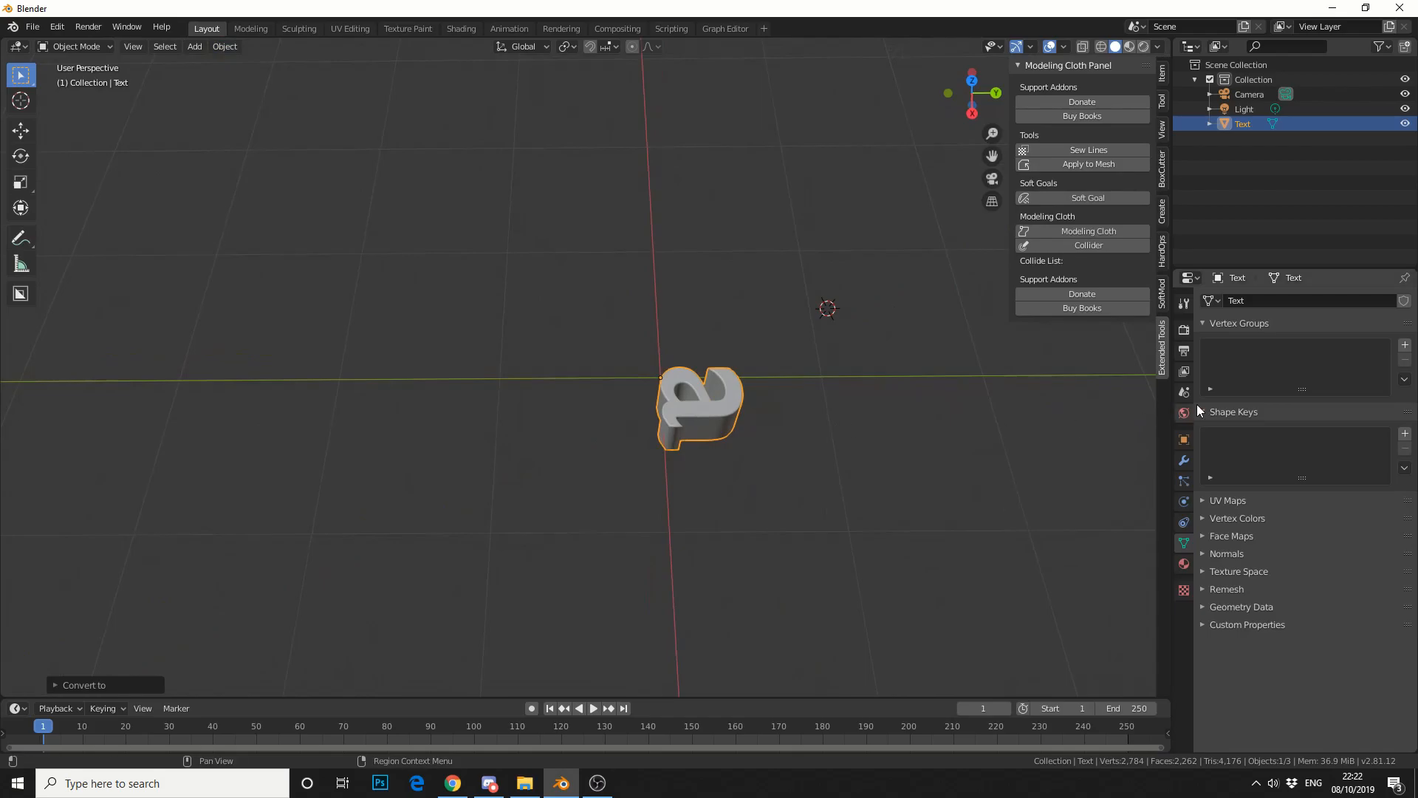
{"action": "left_click", "coordinate": [1257, 300]}
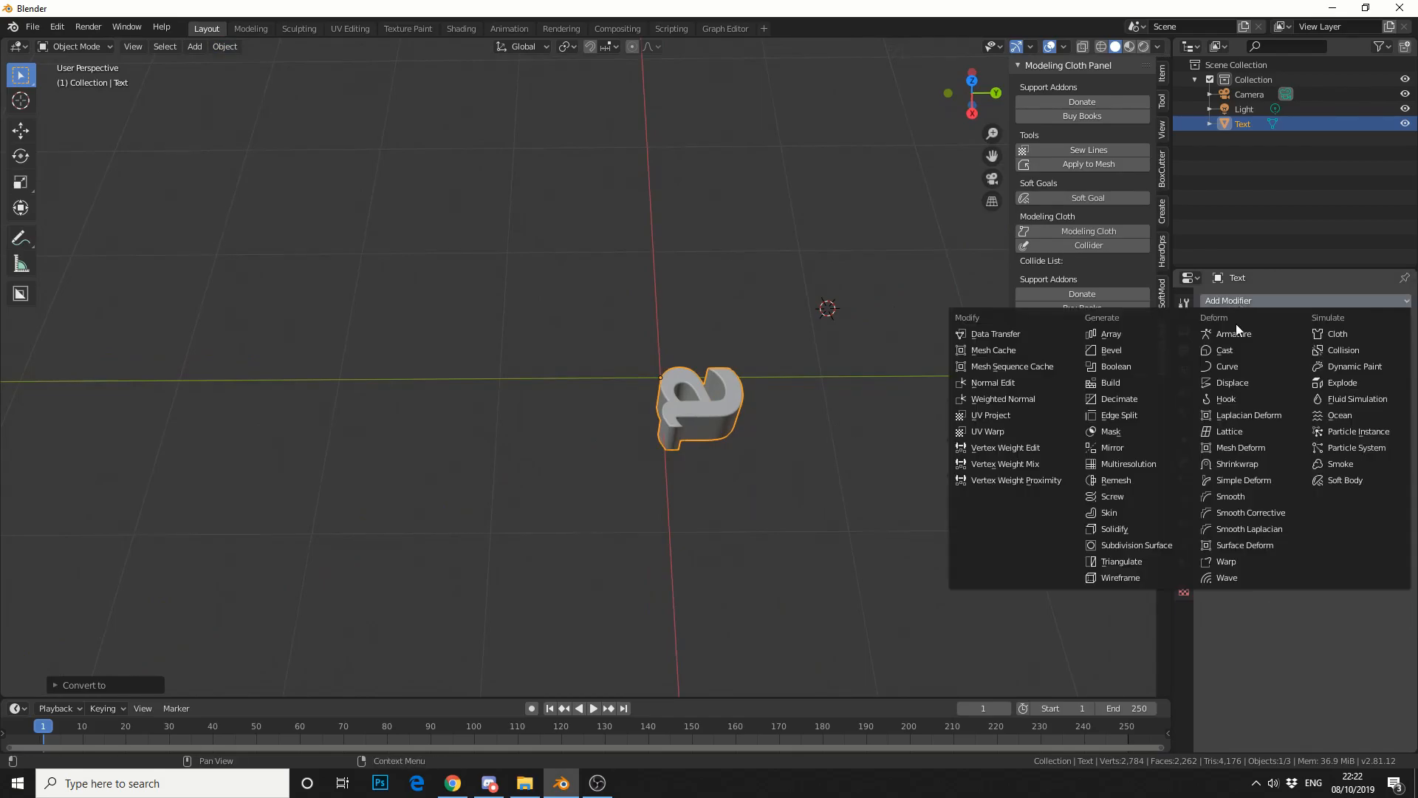
{"action": "left_click", "coordinate": [1115, 479]}
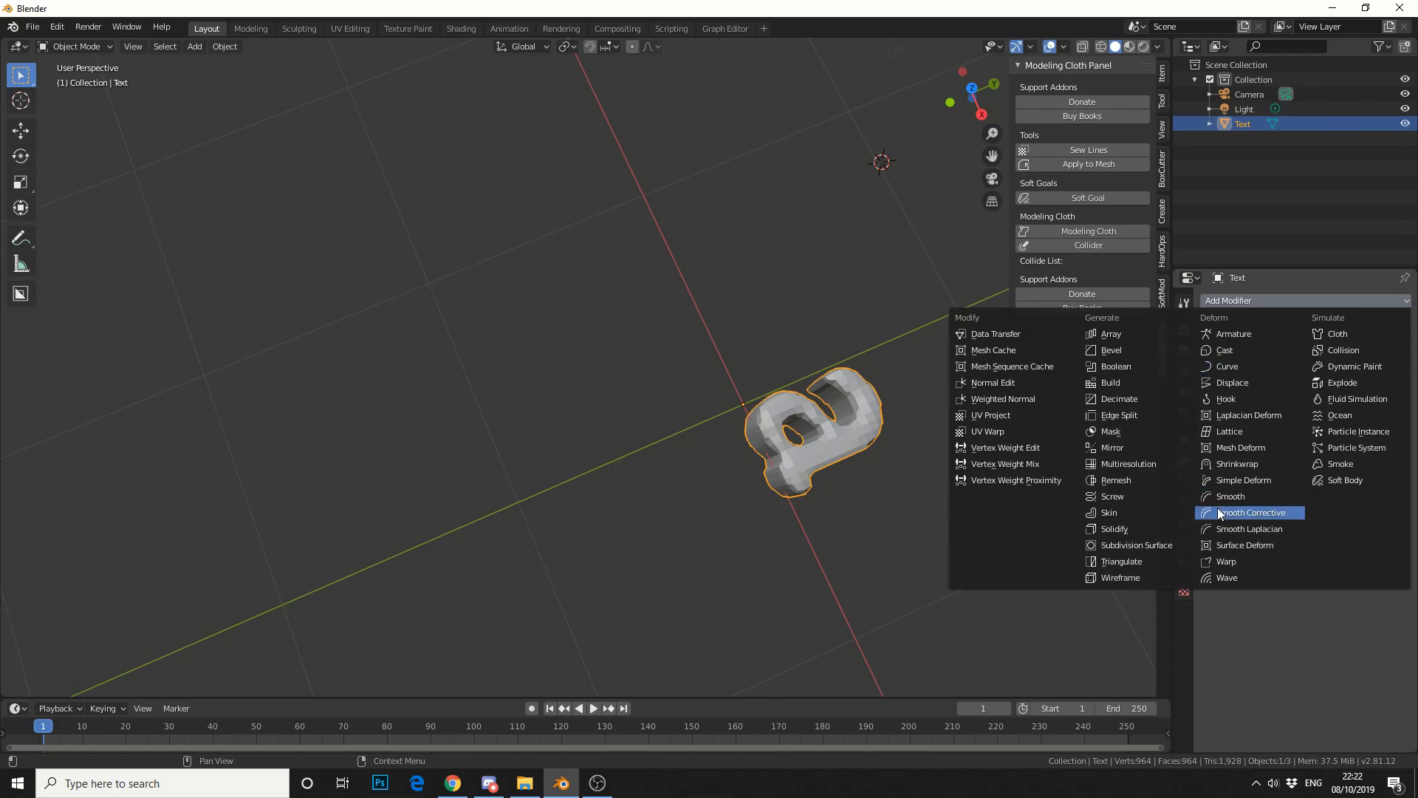
{"action": "left_click", "coordinate": [1138, 545]}
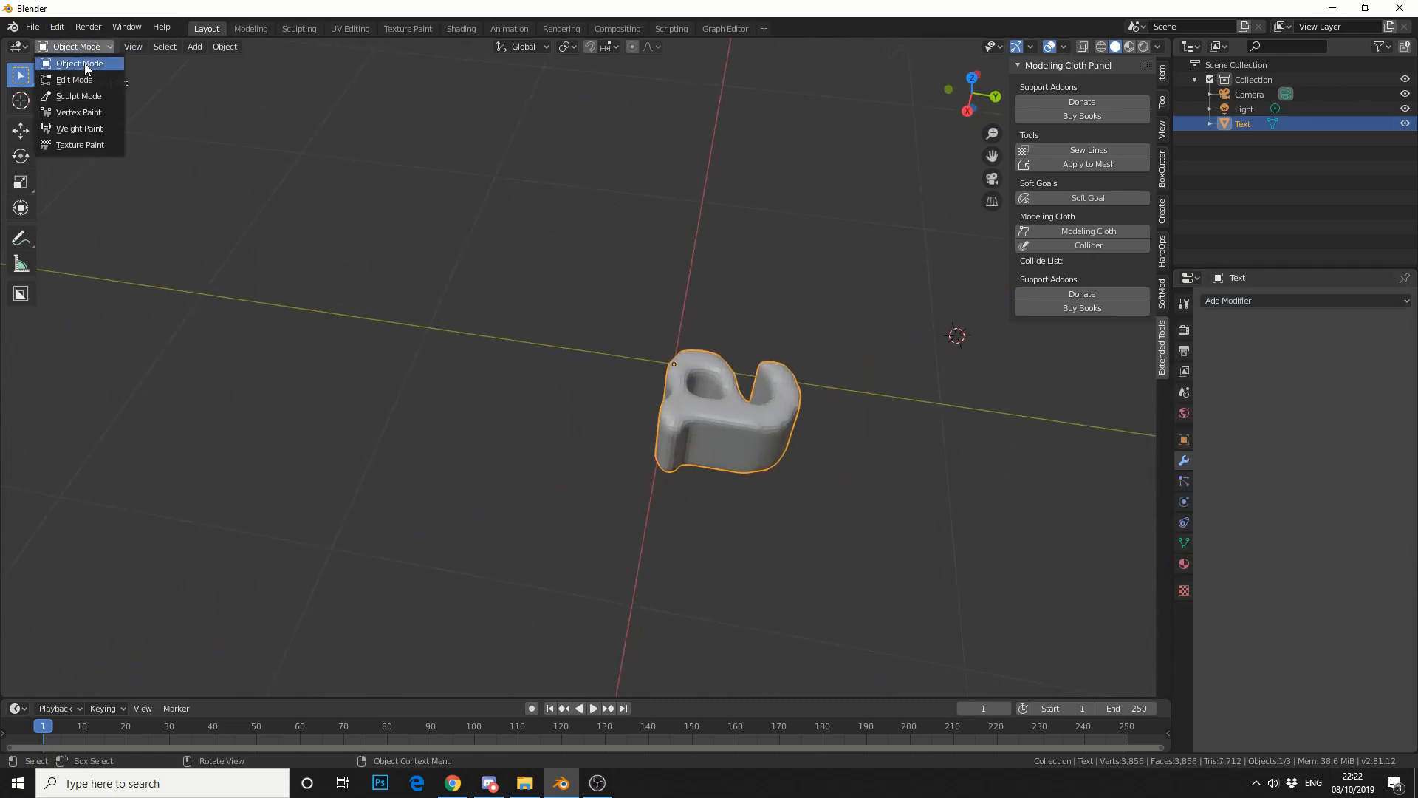
Step: Delete the middle edge loop's edges and faces, splitting the letter into upper and lower shells
{"action": "left_click", "coordinate": [74, 79]}
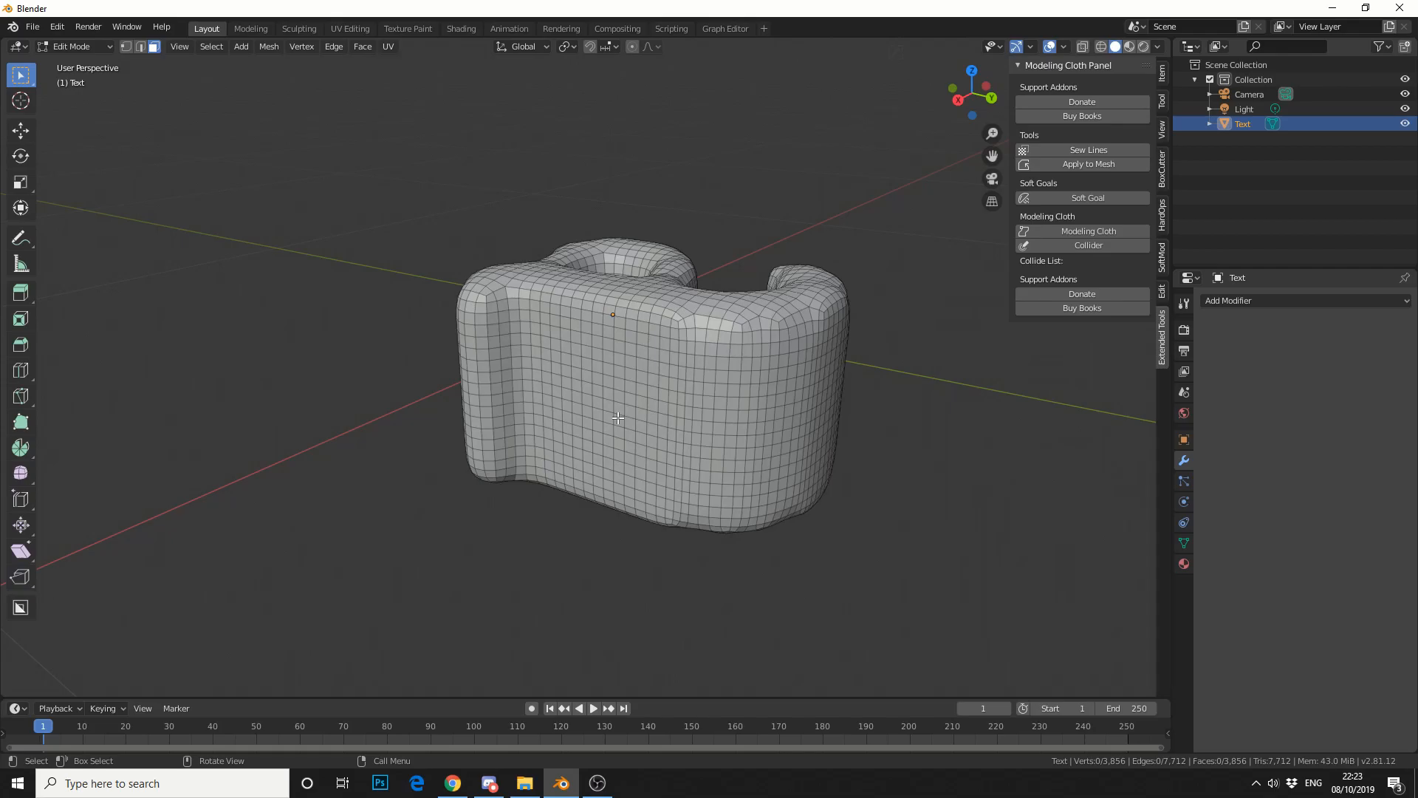
{"action": "left_click", "coordinate": [618, 419]}
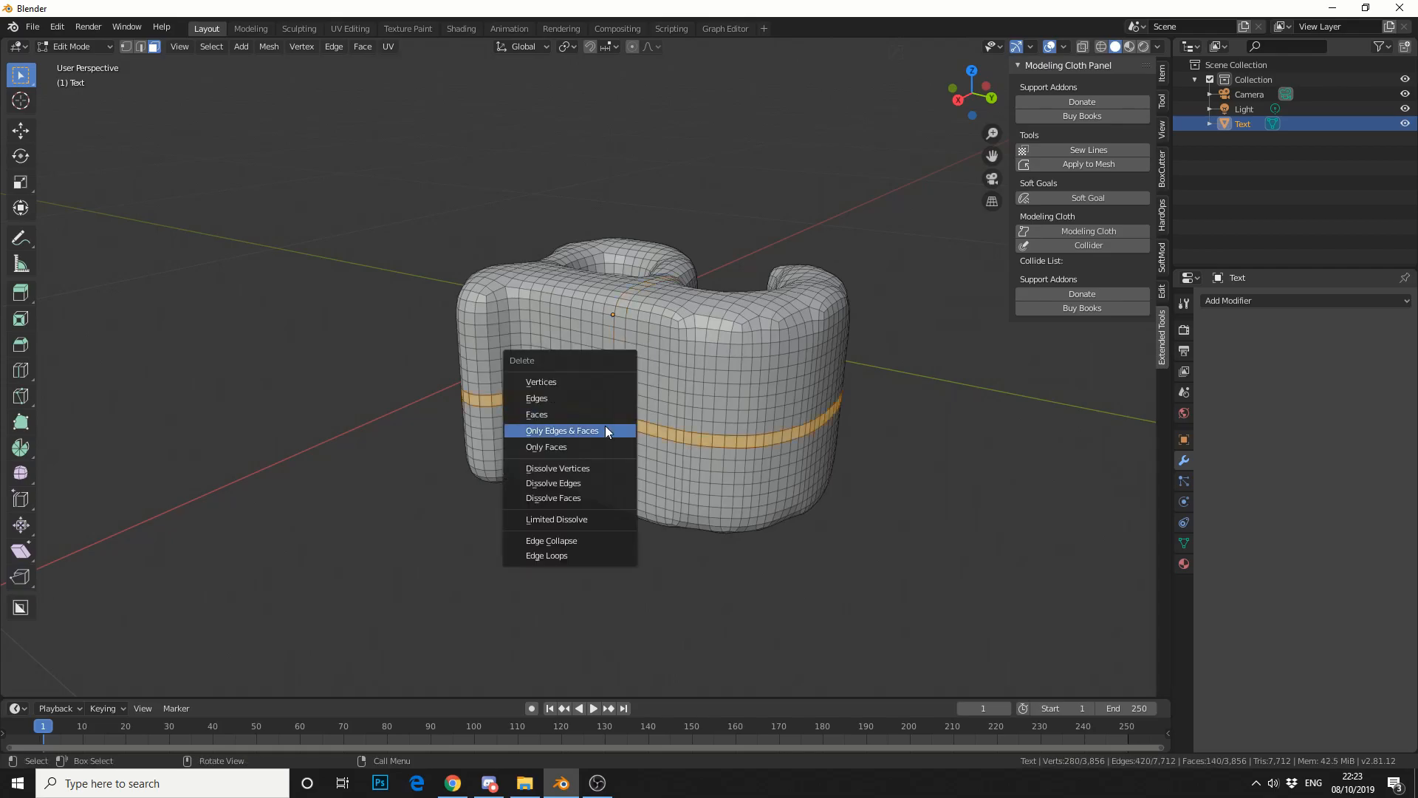
{"action": "left_click", "coordinate": [561, 430]}
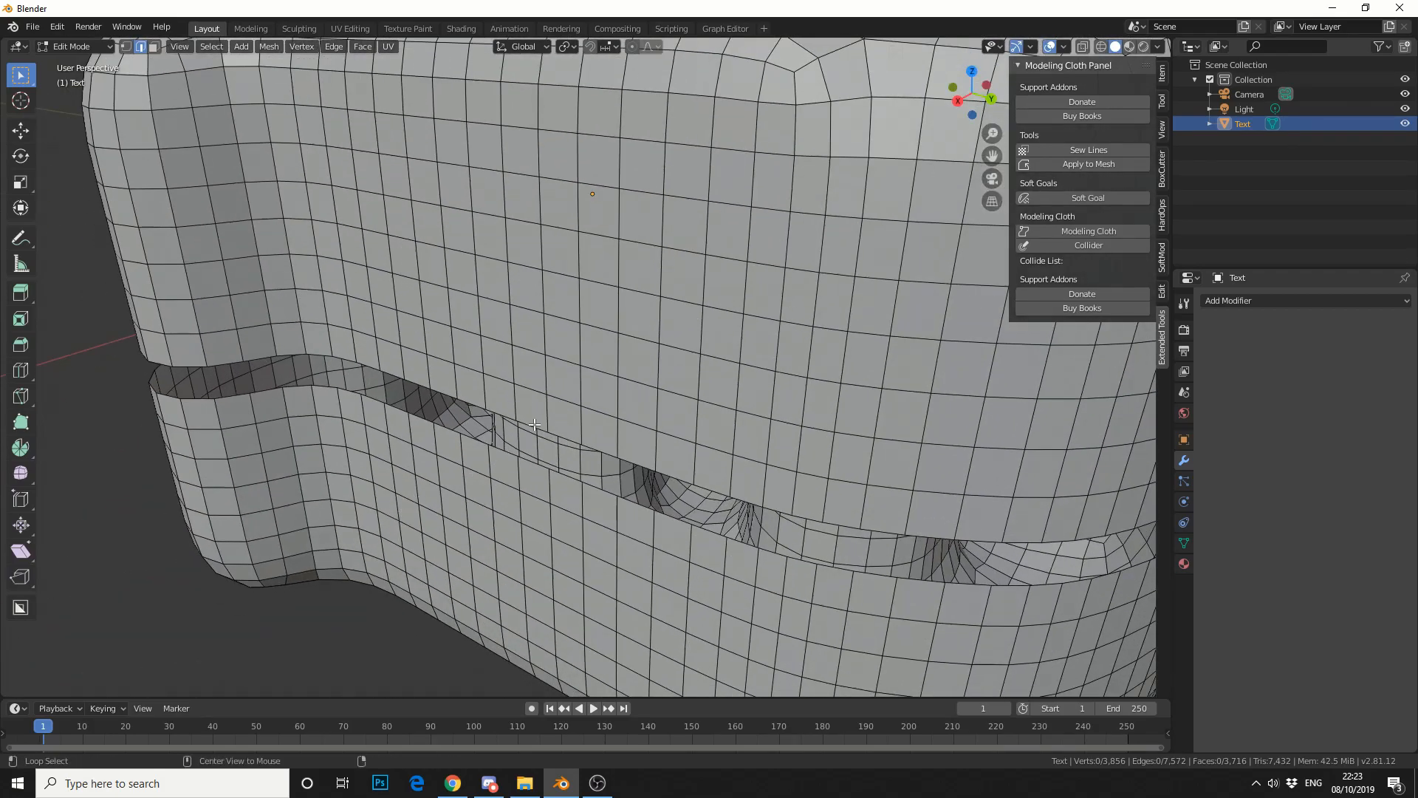
{"action": "left_click", "coordinate": [532, 444]}
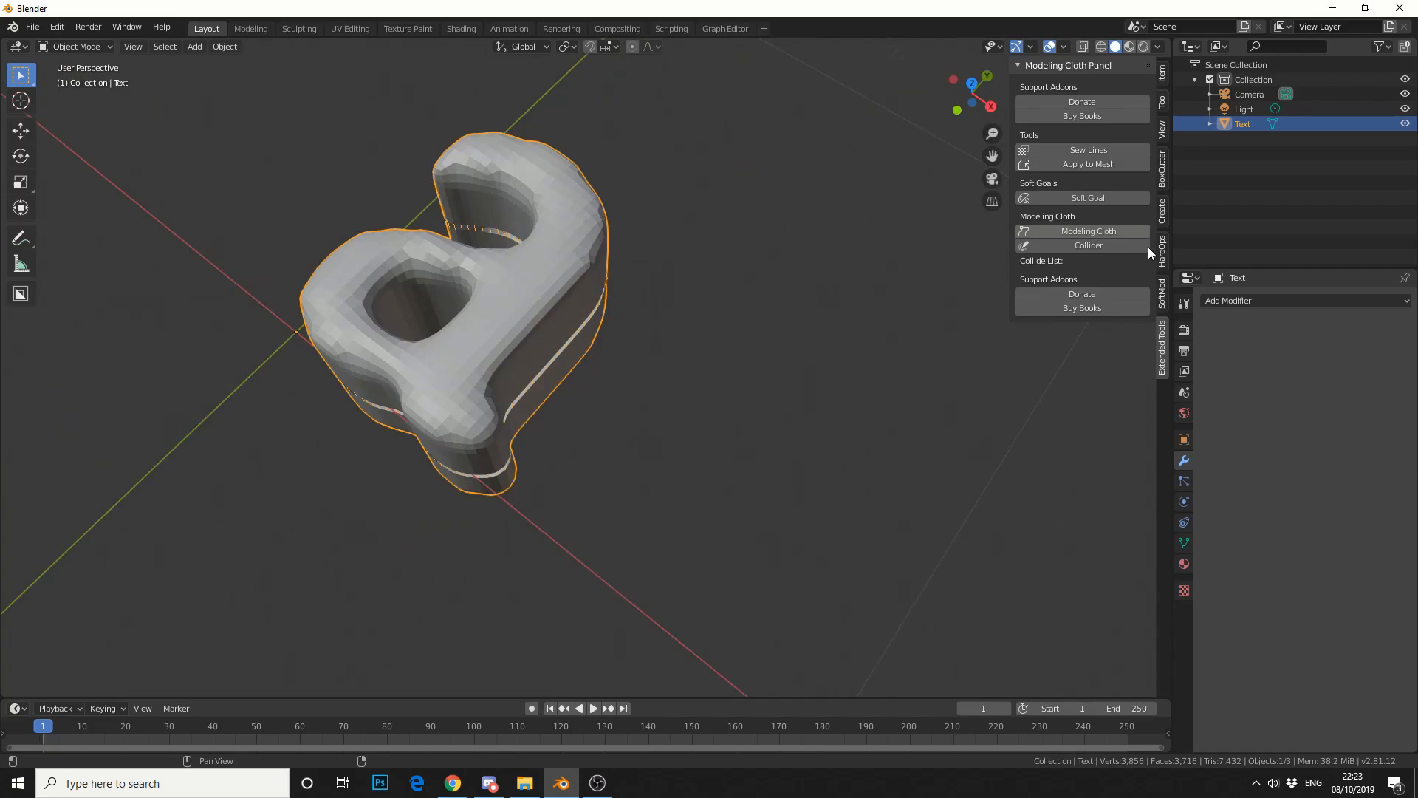
Step: Enable Modeling Cloth on the split letter
{"action": "left_click", "coordinate": [1089, 231]}
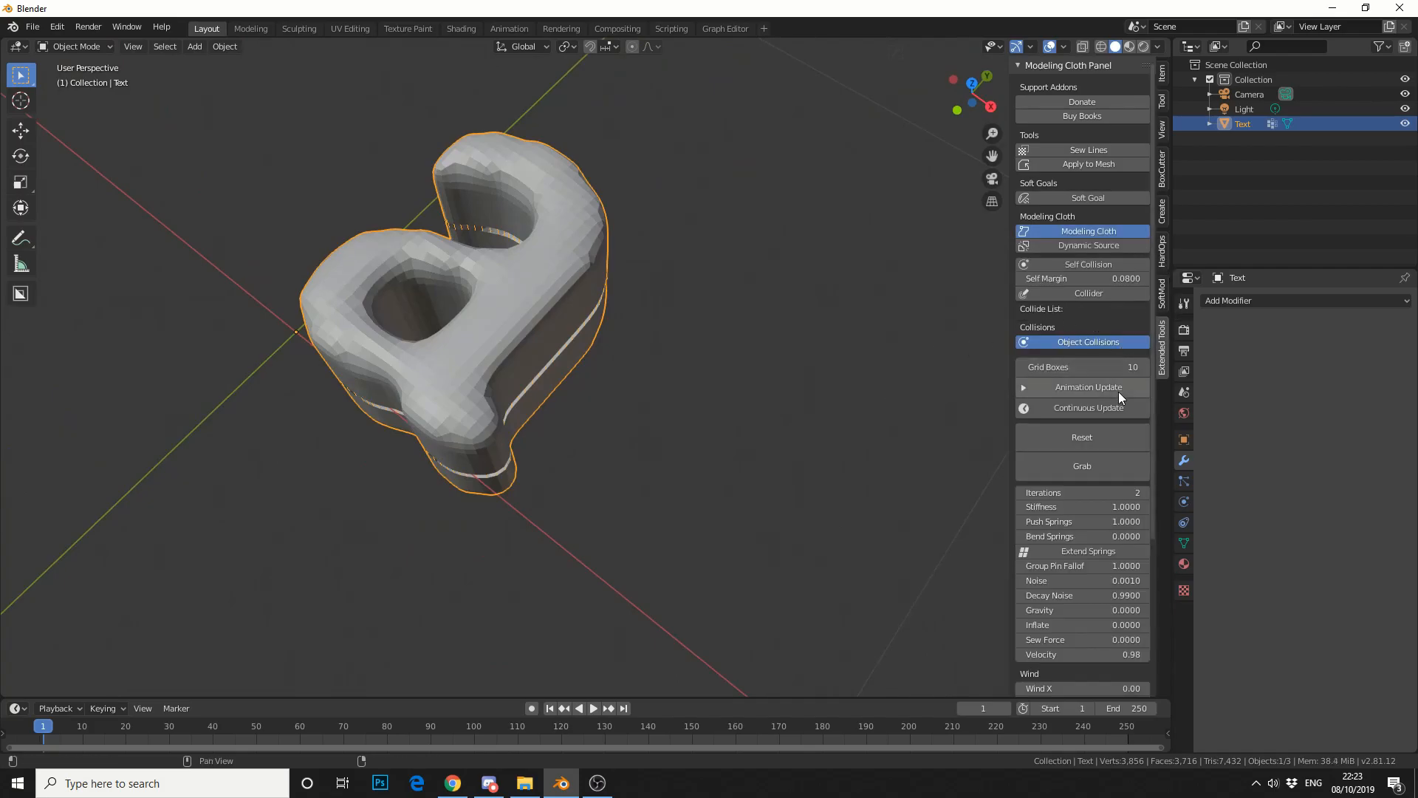
{"action": "mouse_move", "coordinate": [1081, 654]}
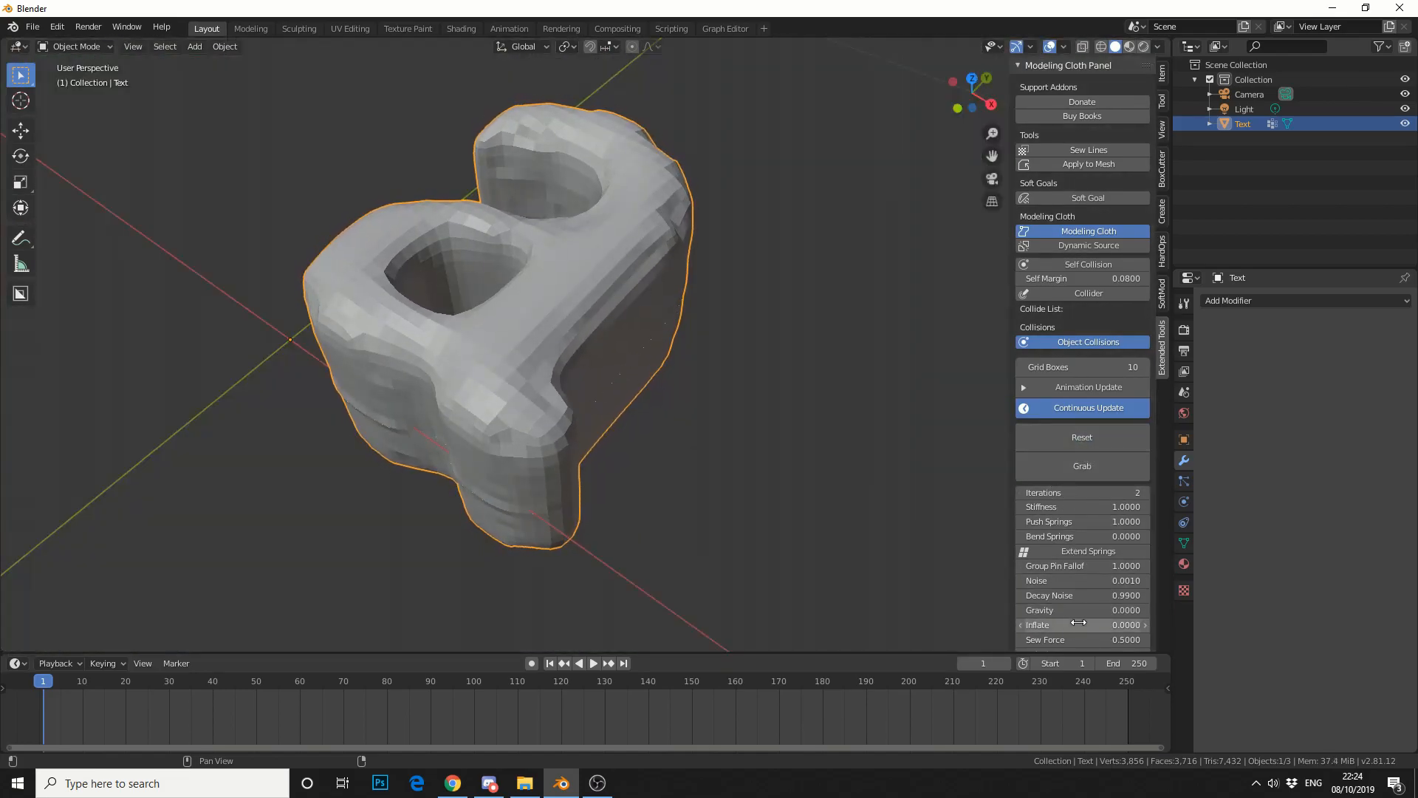
Step: Keyframe Inflate at 0 for the start and frame 20, then enter 0.0001 for frame 40
{"action": "right_click", "coordinate": [1082, 625]}
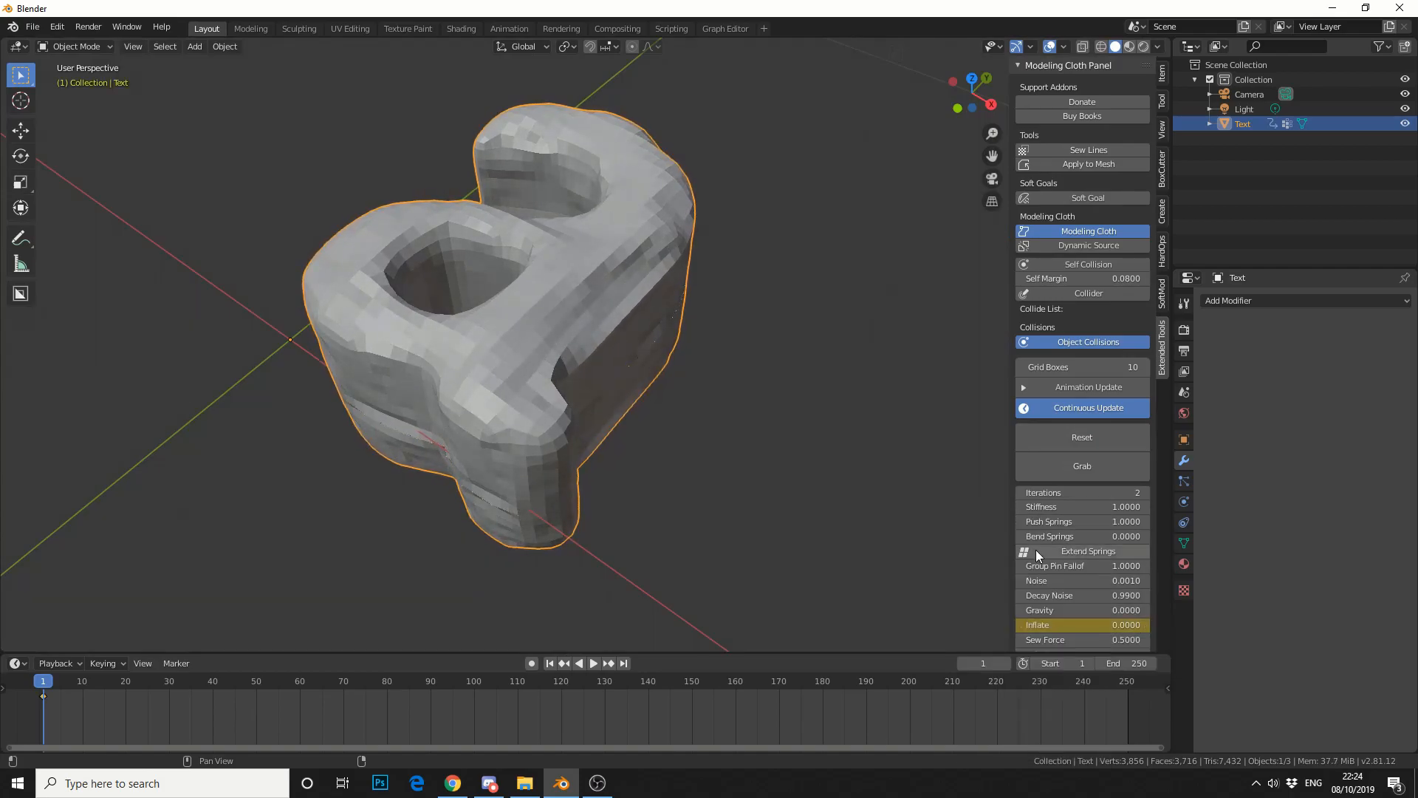
{"action": "left_click", "coordinate": [594, 663]}
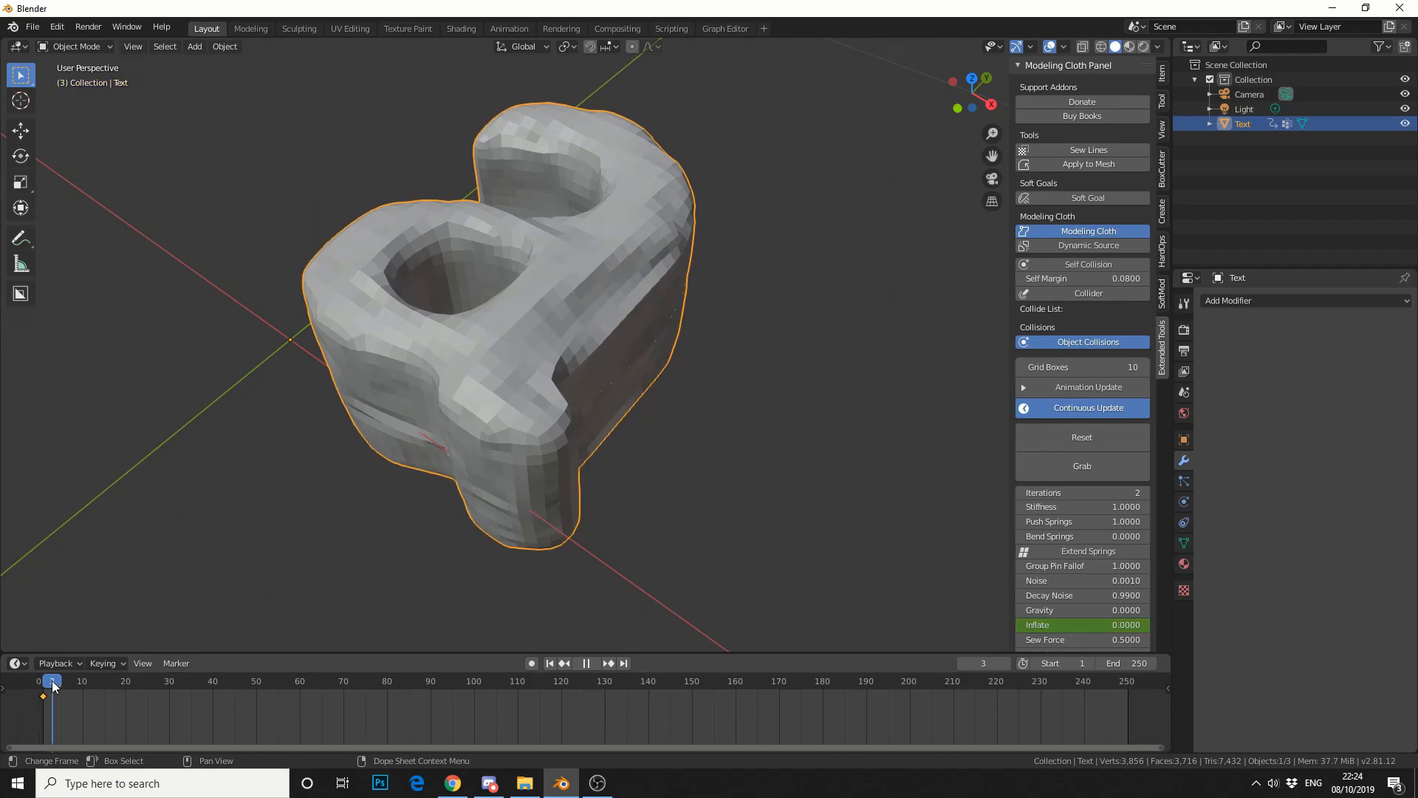
{"action": "left_click", "coordinate": [43, 680]}
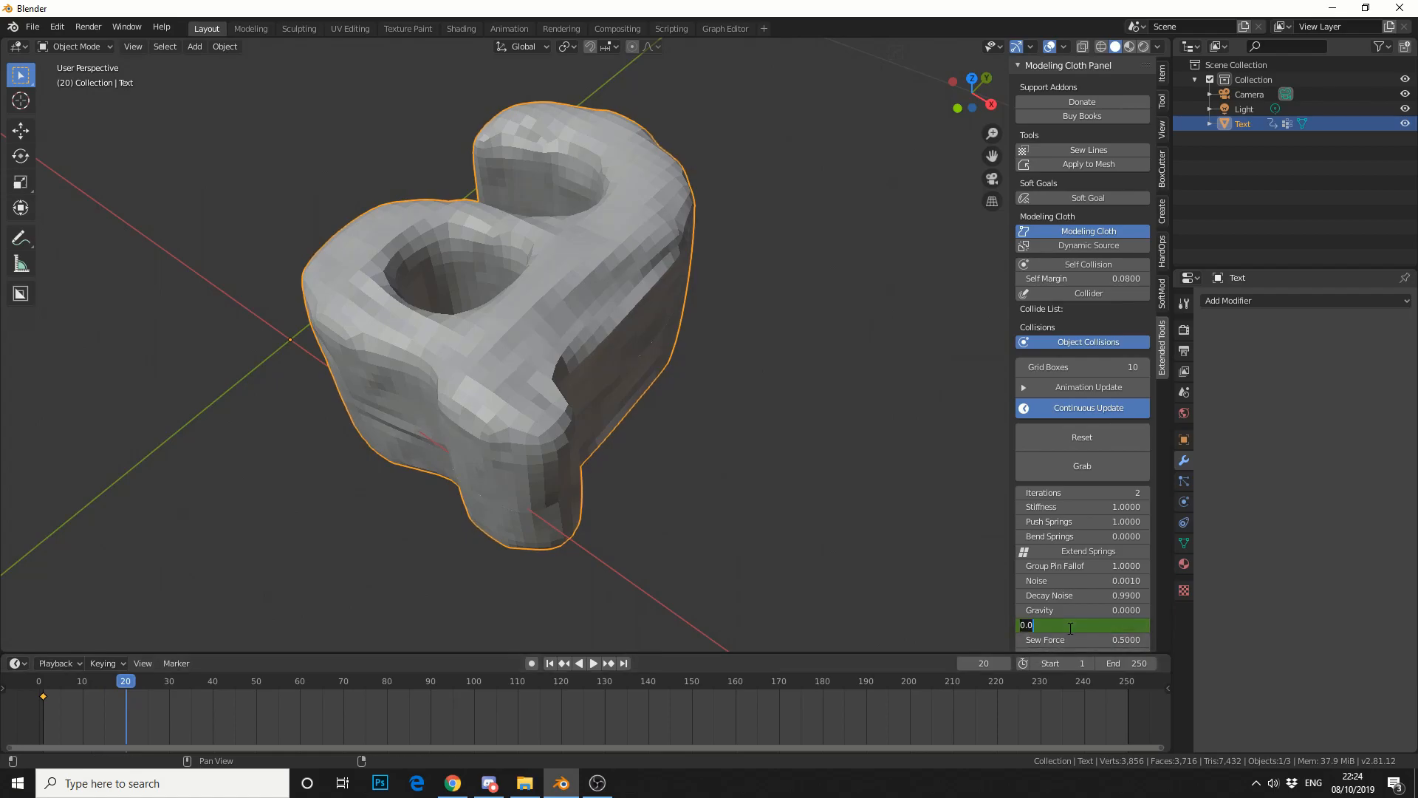
{"action": "type", "text": "0.0001"}
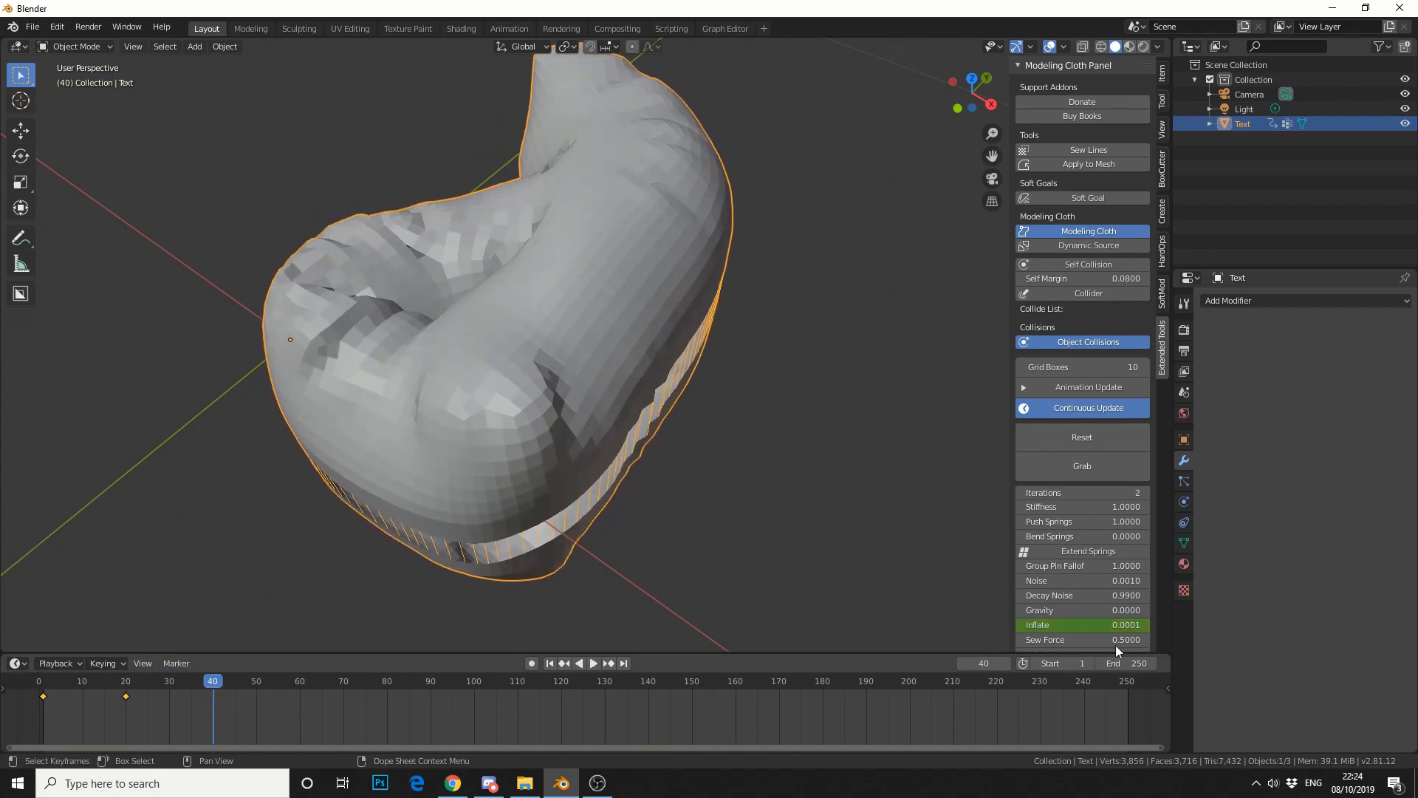
{"action": "double_click", "coordinate": [1081, 623]}
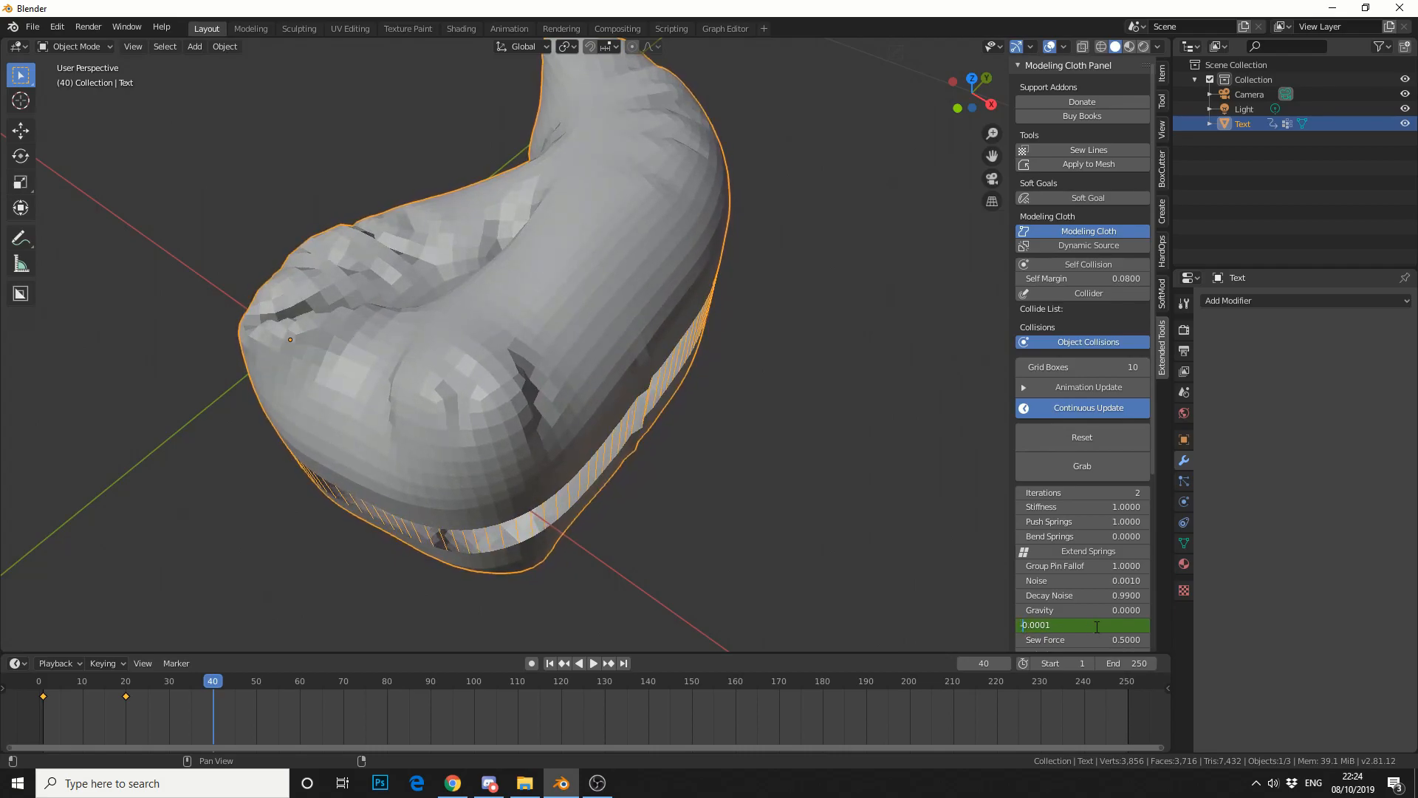
Step: Keyframe the 0.0001 Inflate at frame 40 and scrub the timeline to watch the letter puff up
{"action": "right_click", "coordinate": [1082, 625]}
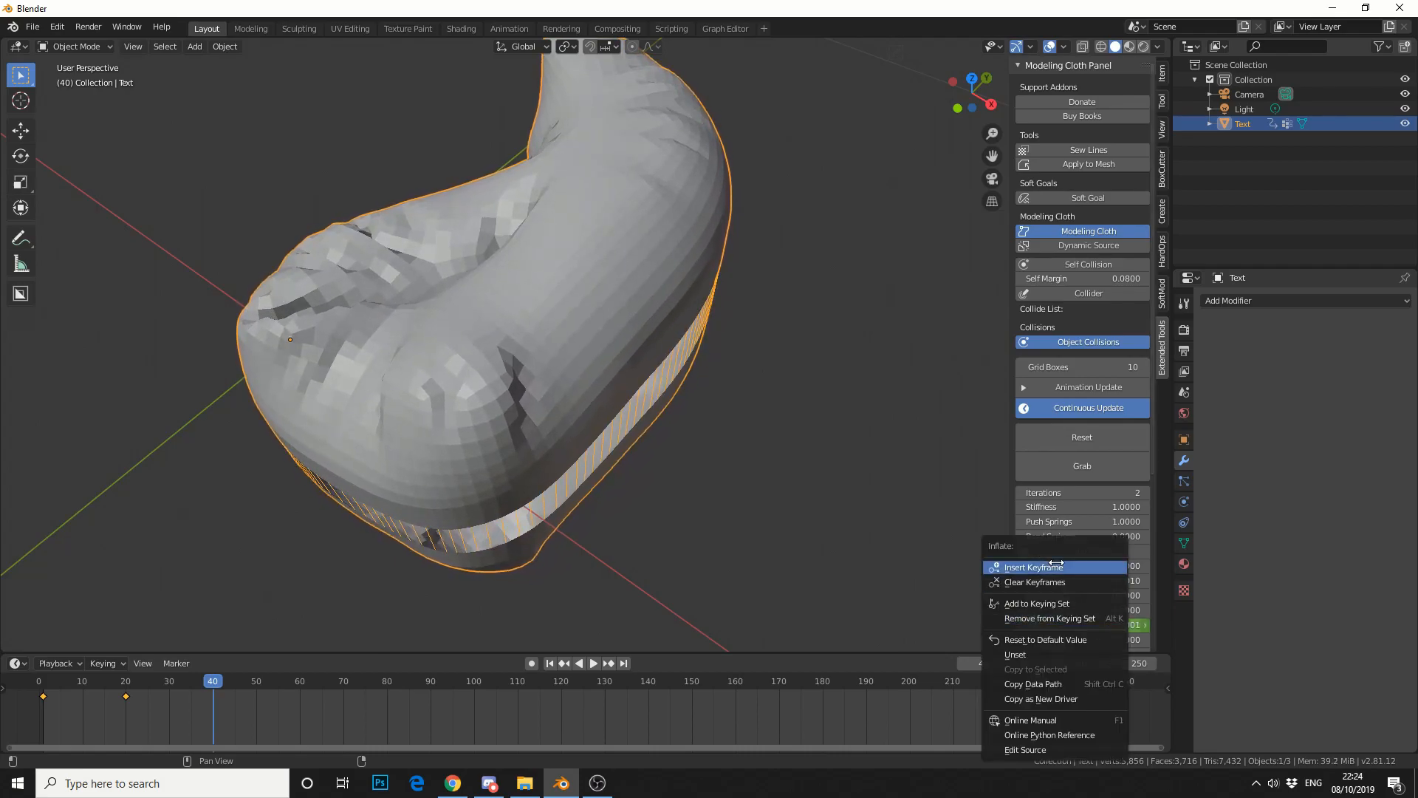
{"action": "left_click", "coordinate": [1033, 567]}
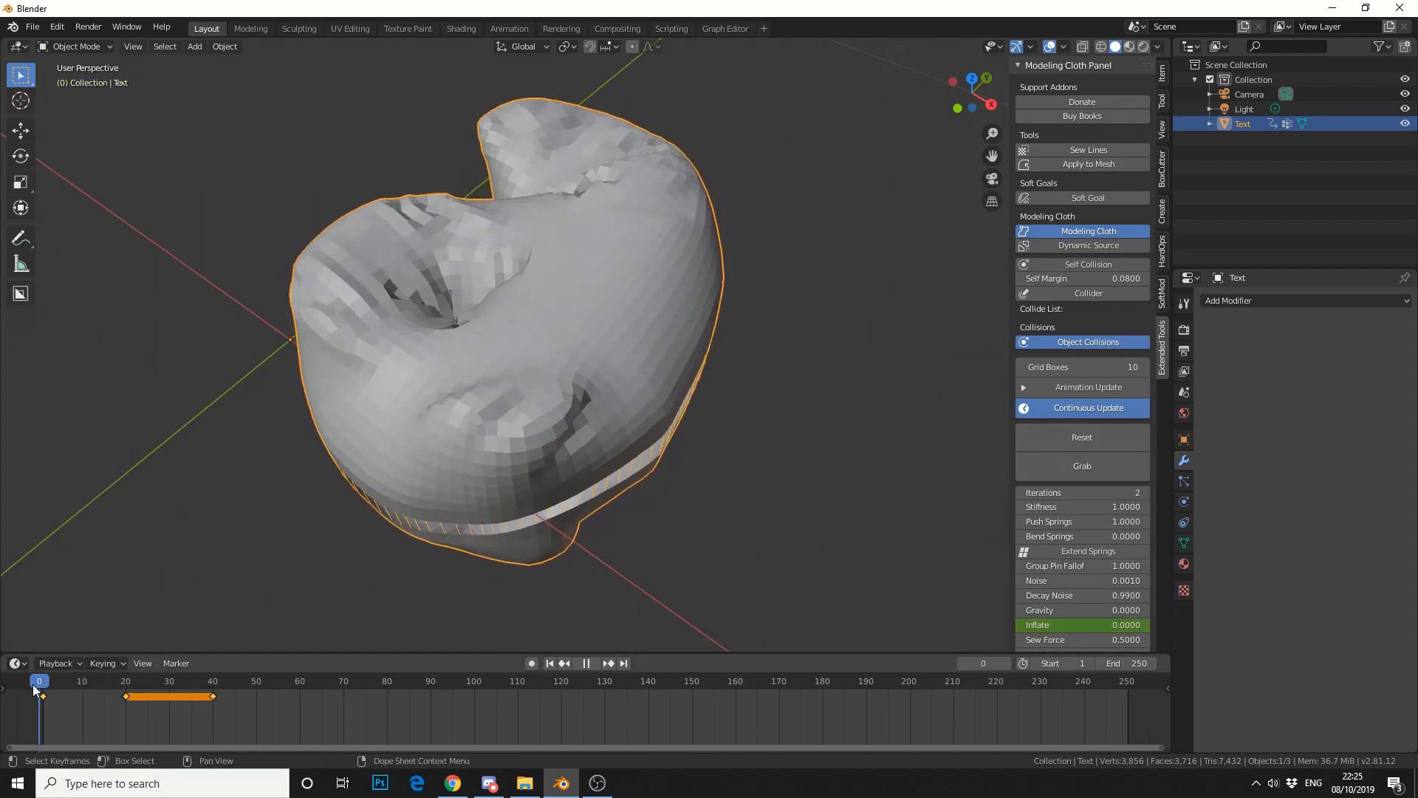
{"action": "left_click", "coordinate": [592, 663]}
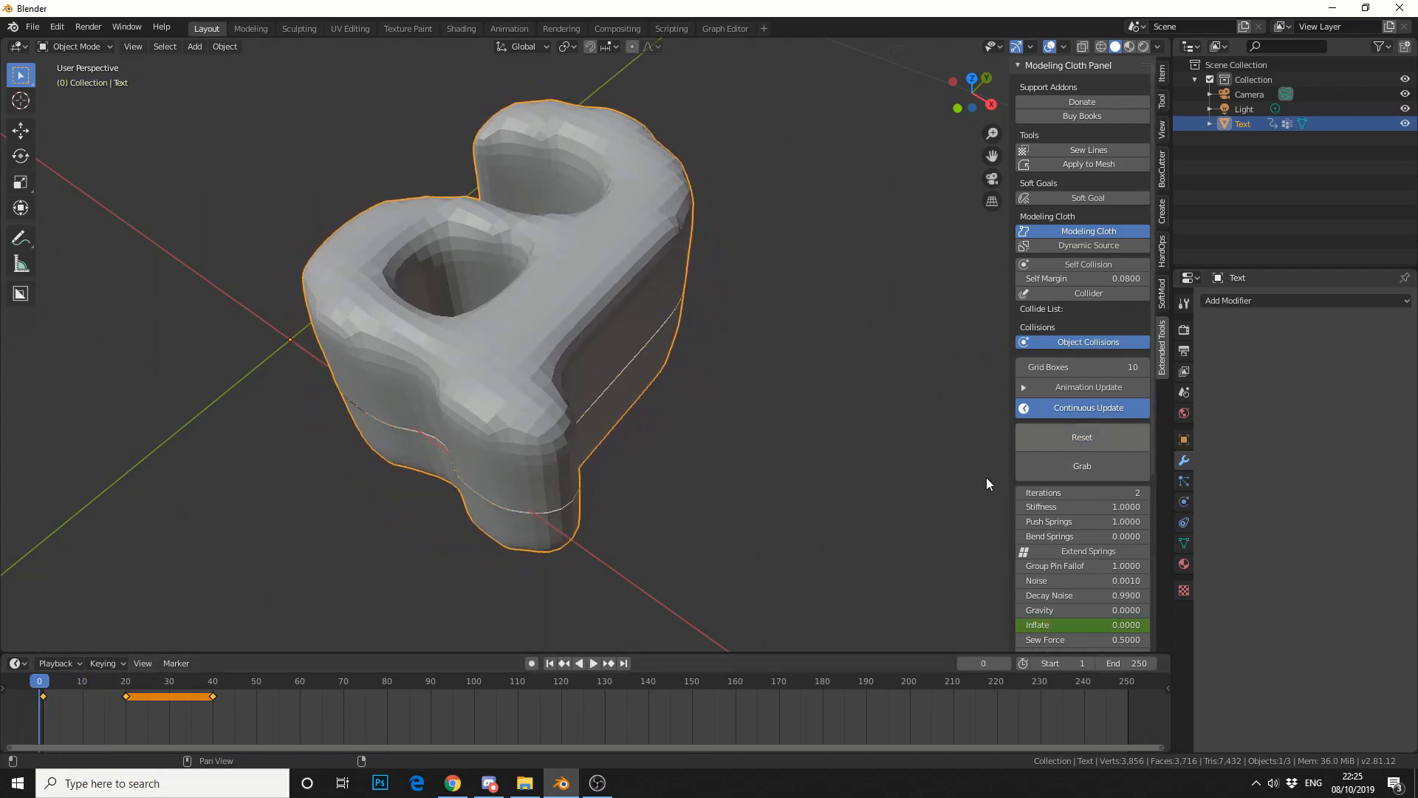
{"action": "left_click", "coordinate": [578, 663]}
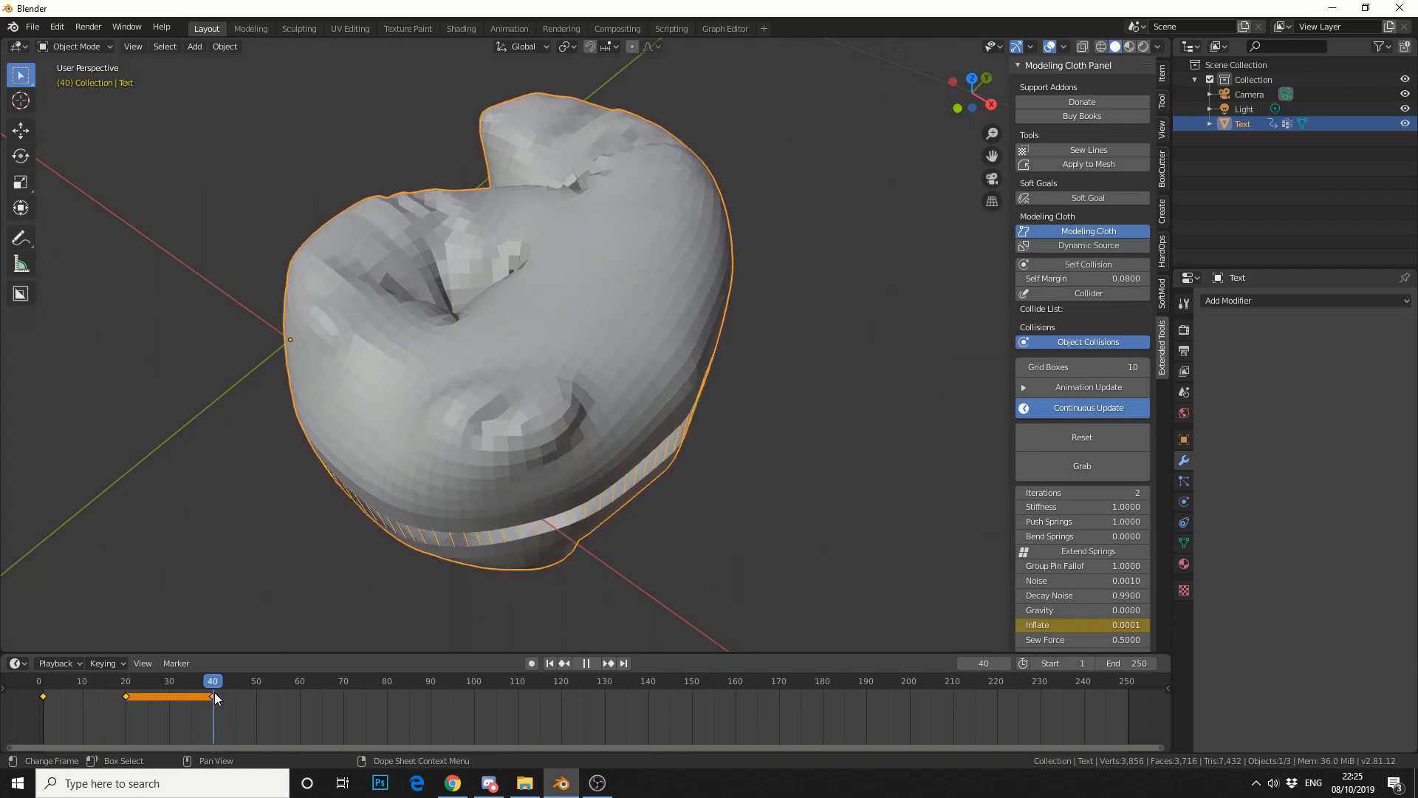
{"action": "left_click", "coordinate": [146, 680]}
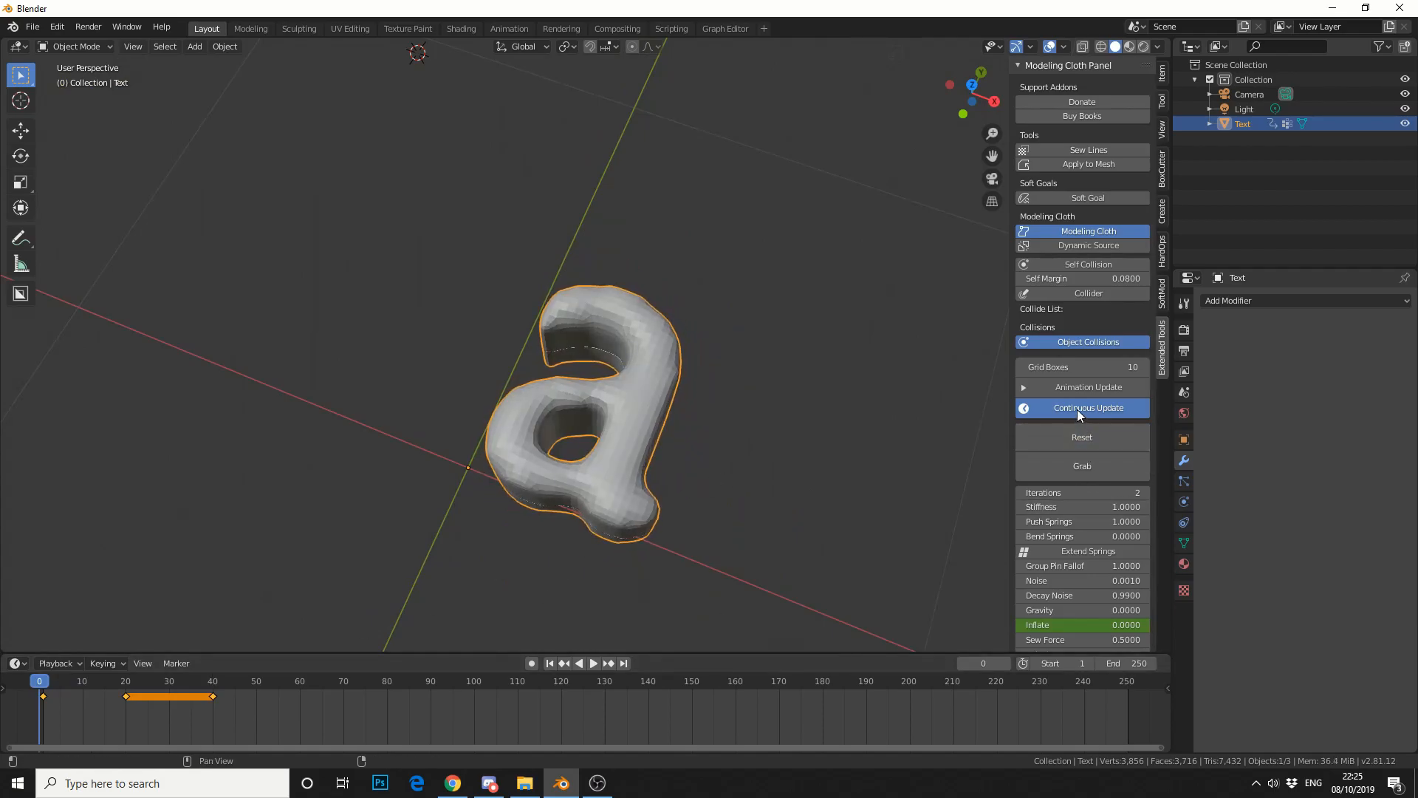
Step: Disable Continuous Update in the Modeling Cloth panel so the letter holds its inflated shape
{"action": "left_click", "coordinate": [125, 679]}
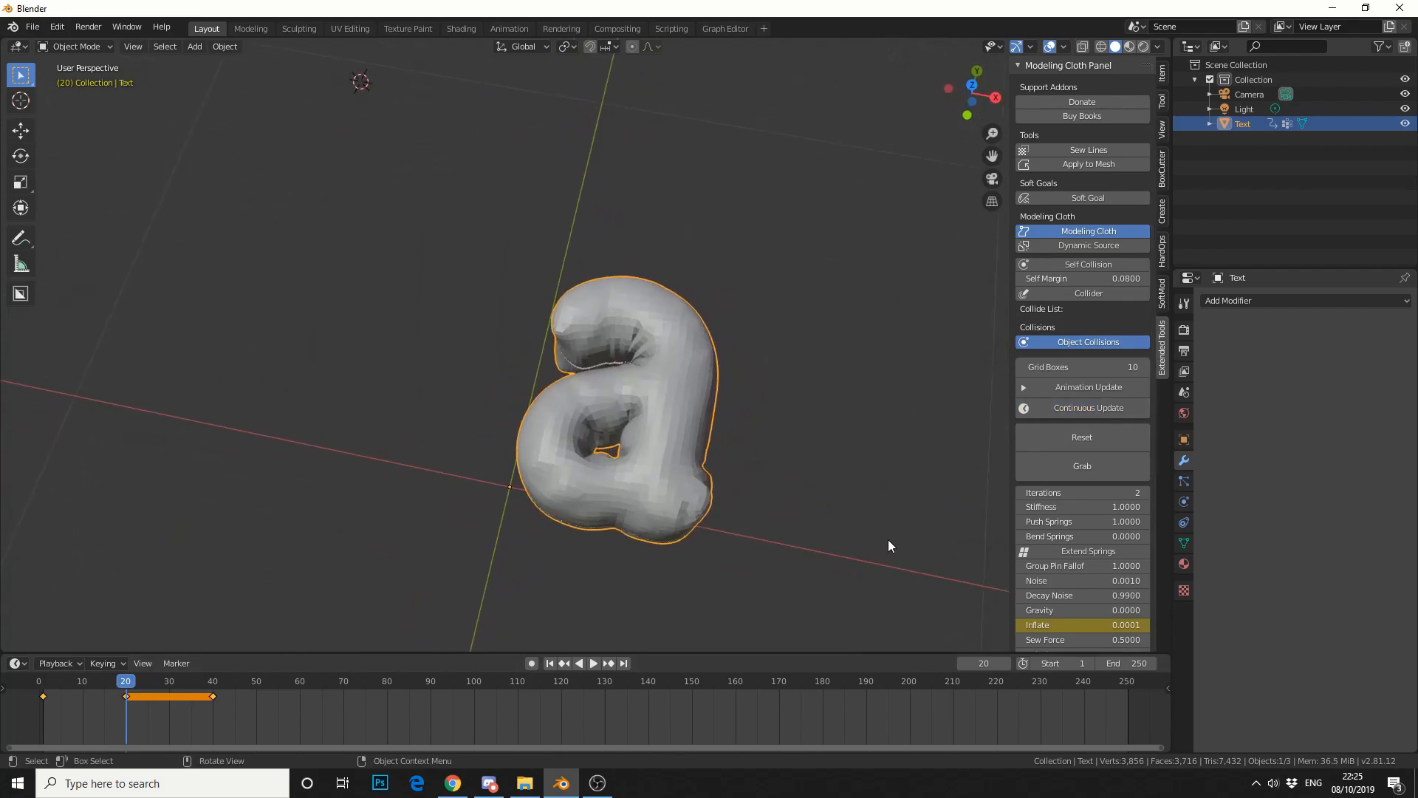
{"action": "mouse_move", "coordinate": [1184, 542]}
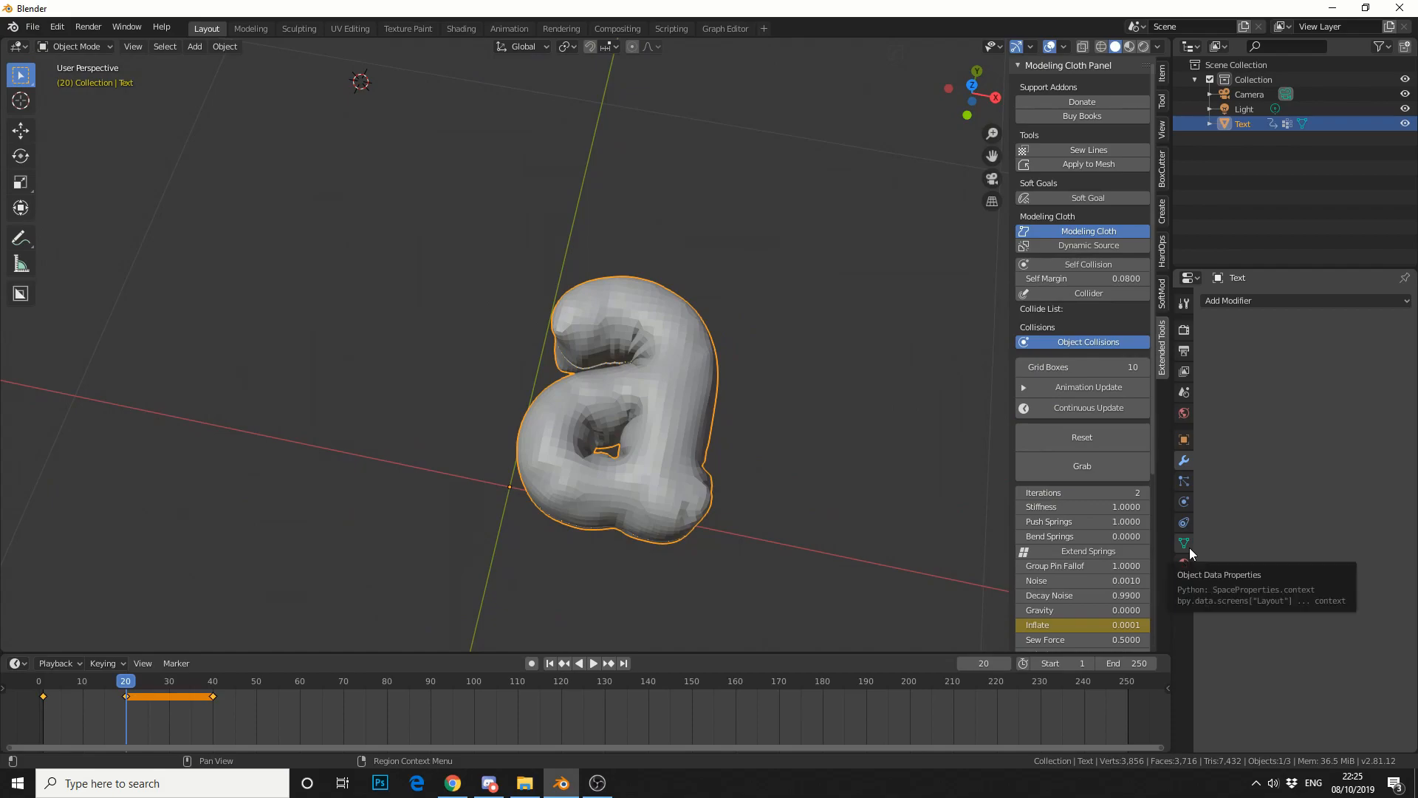
{"action": "left_click", "coordinate": [1184, 542]}
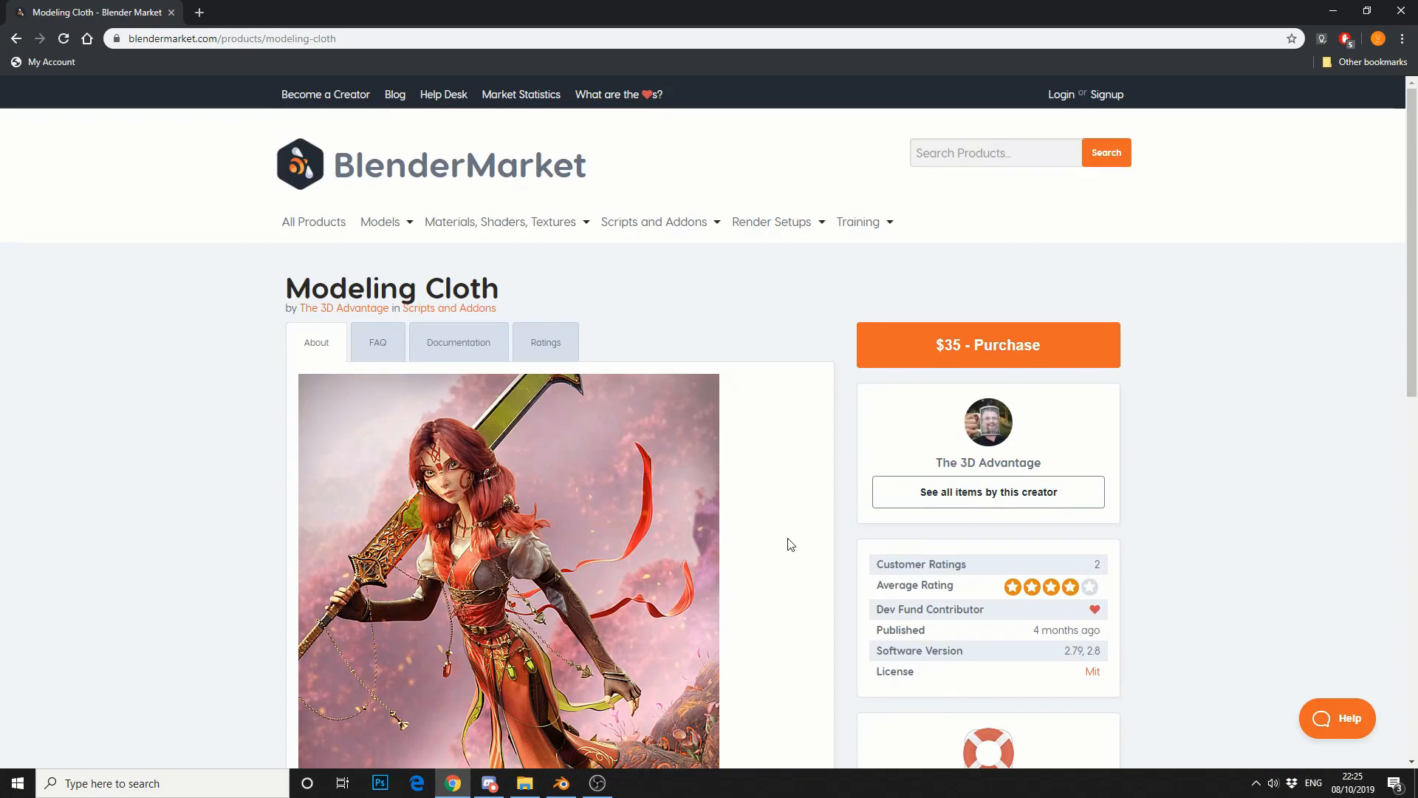
{"action": "scroll", "scroll_direction": "down", "scroll_amount": 3}
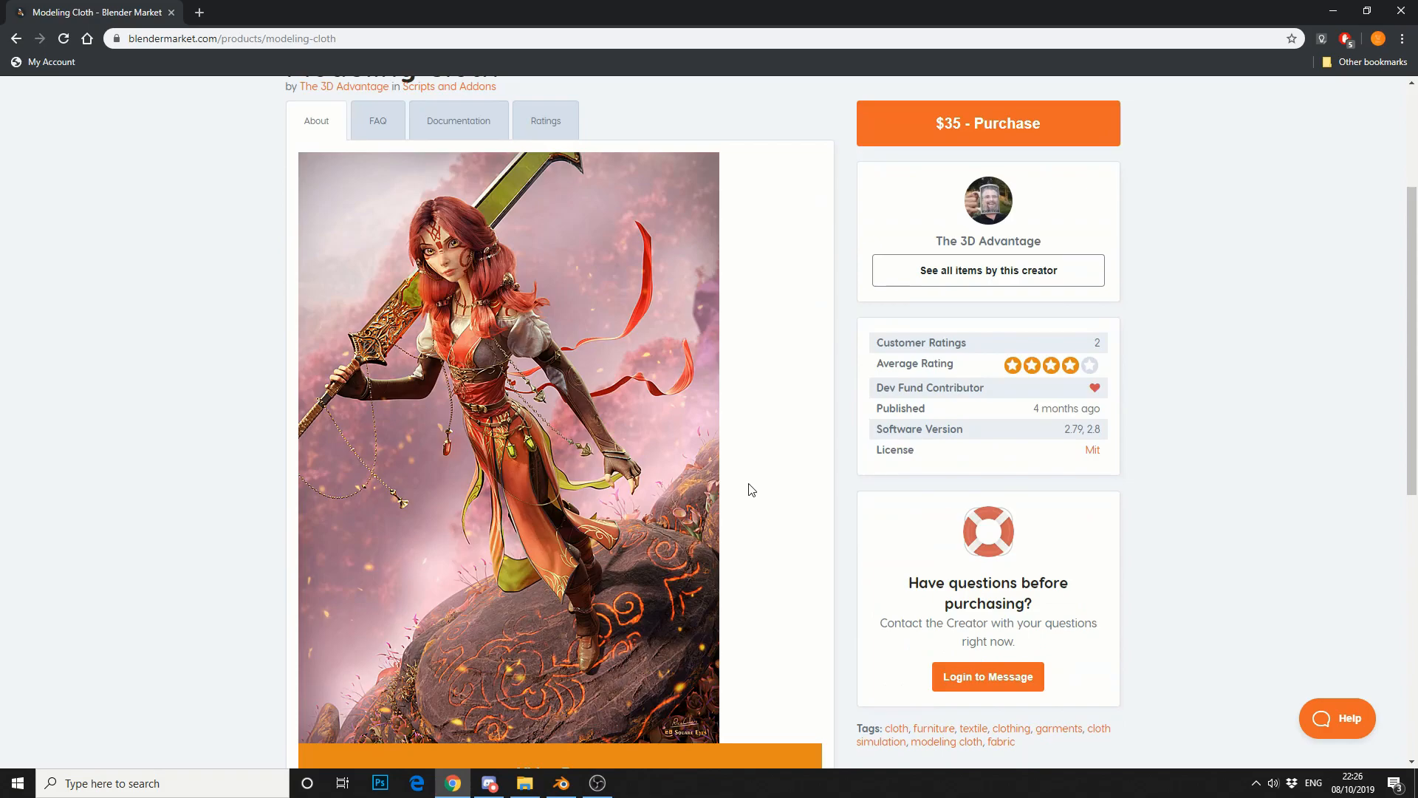
{"action": "scroll", "scroll_direction": "up", "scroll_amount": 3}
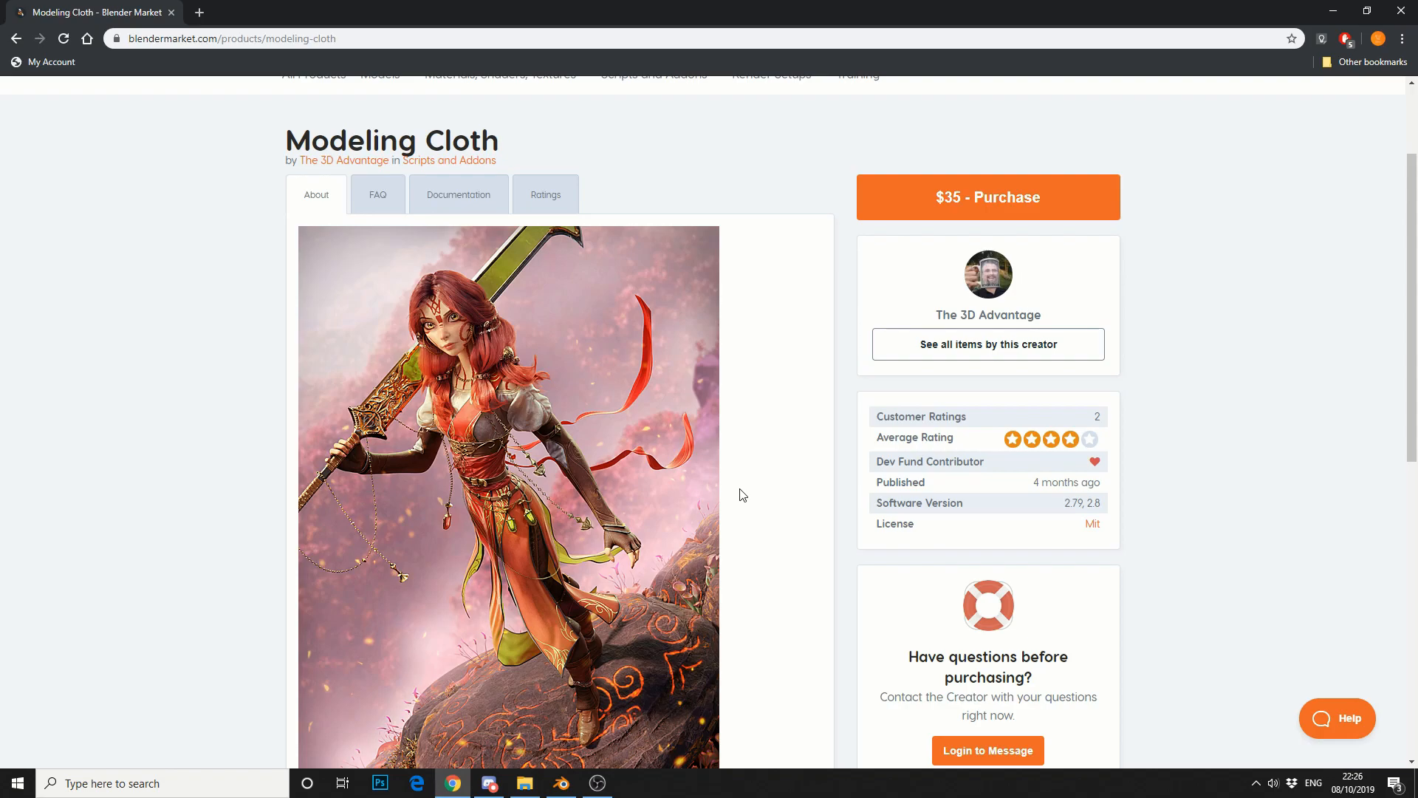
{"action": "scroll", "scroll_direction": "up", "scroll_amount": 3}
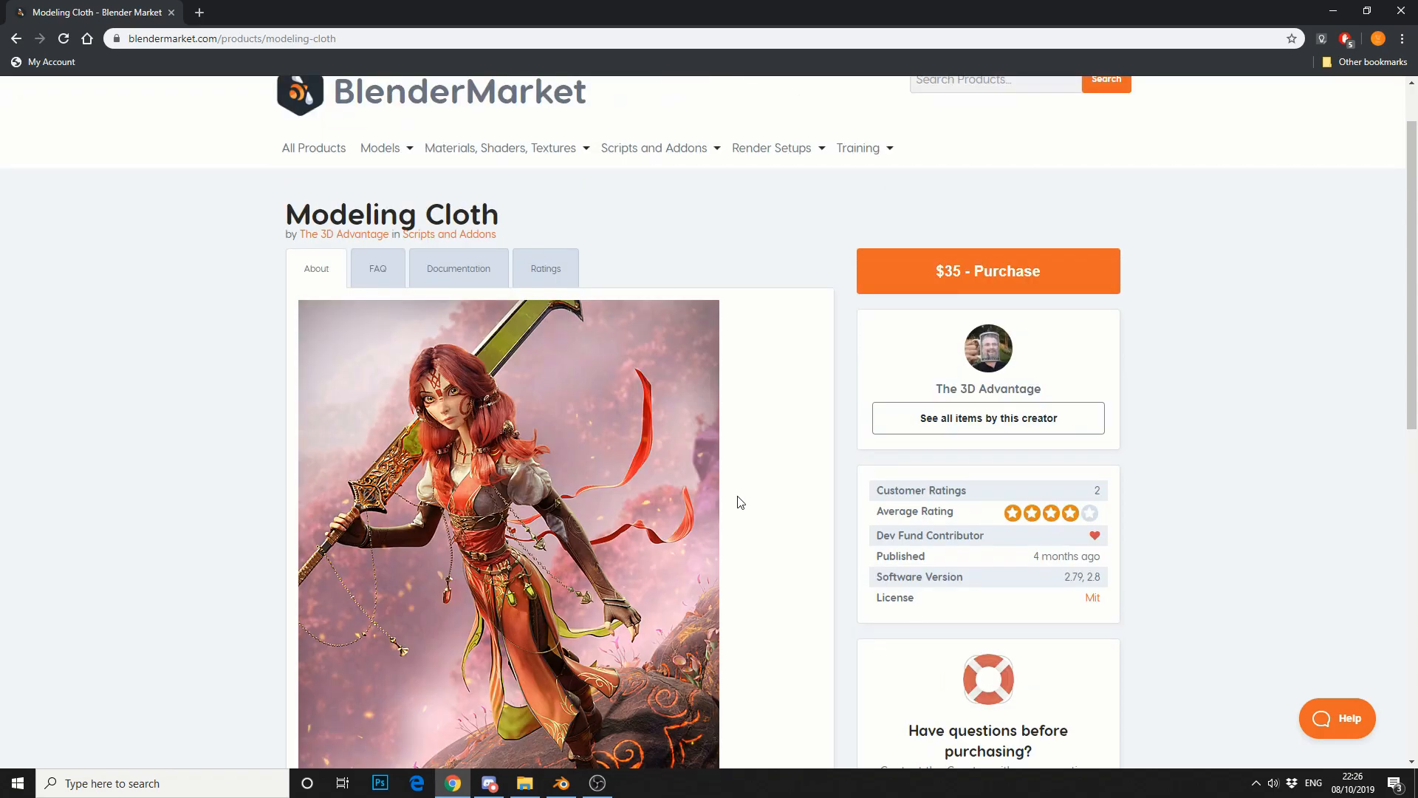